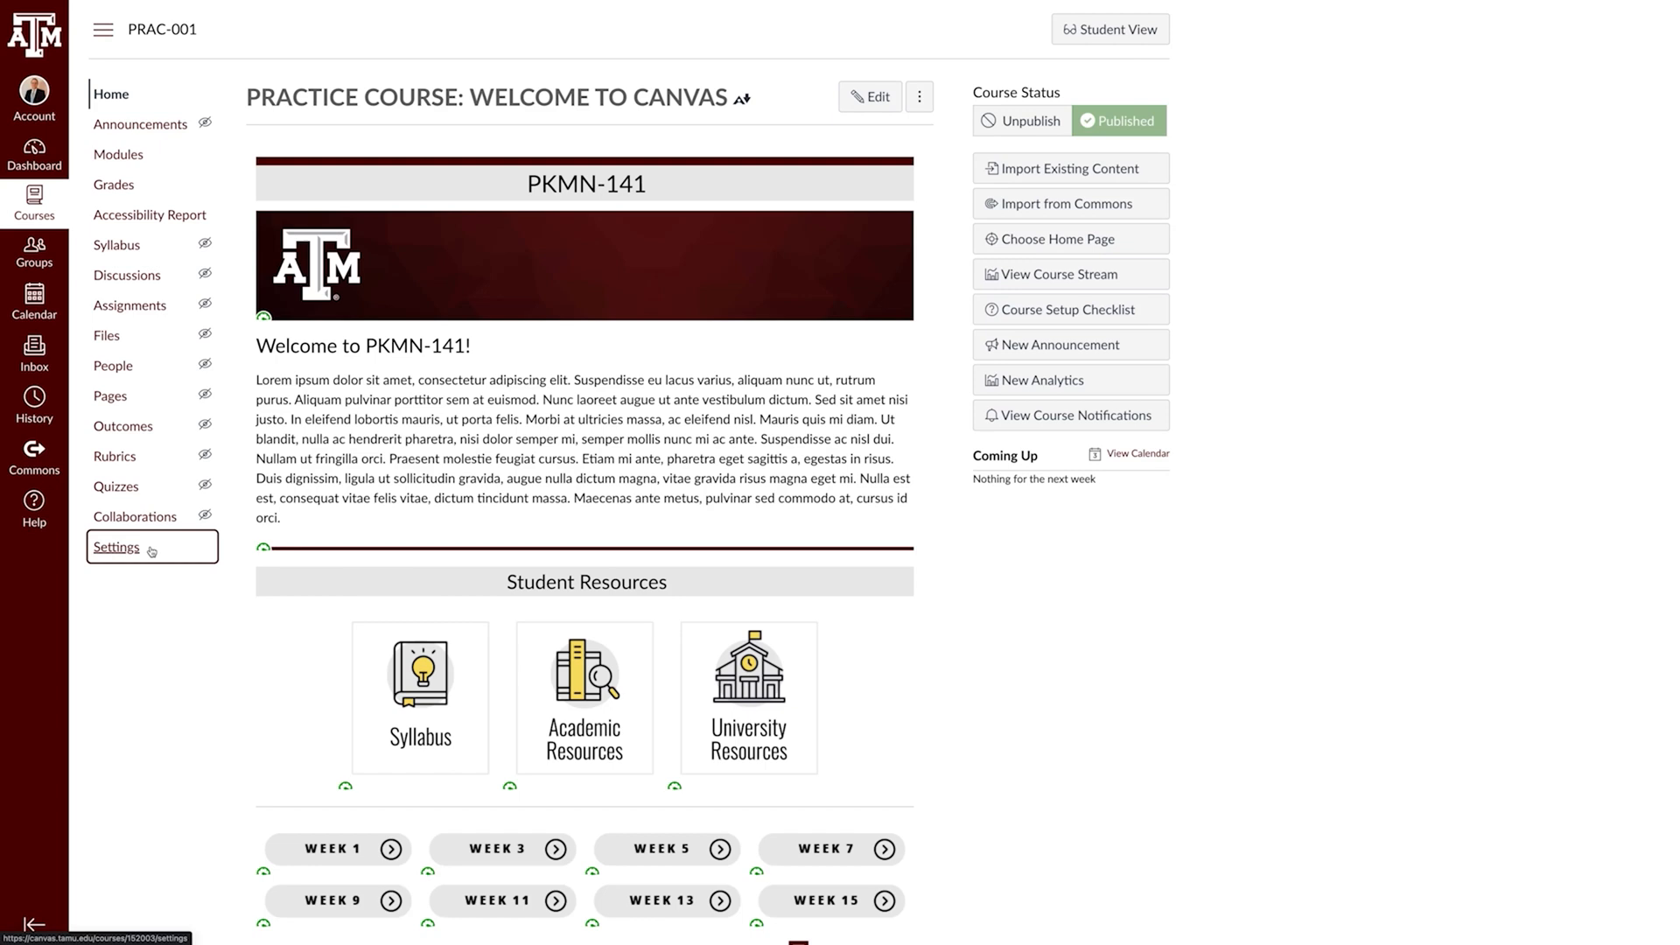
Check the practice course's content export page, then return to the courses dashboard
left_click(115, 546)
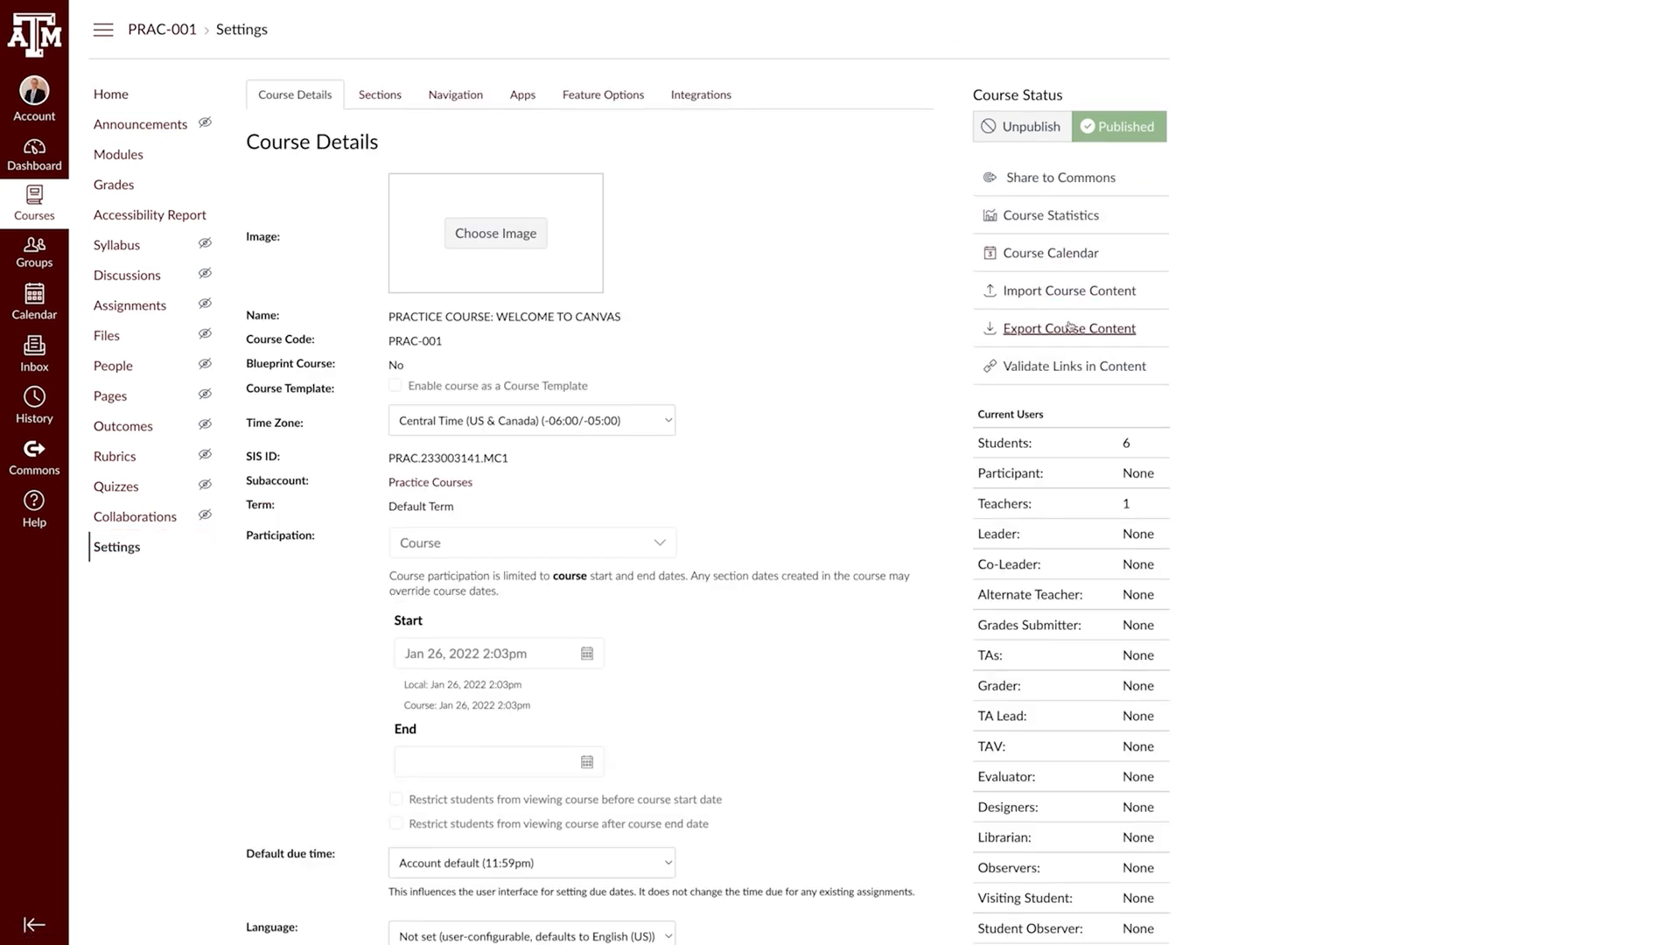
left_click(1070, 328)
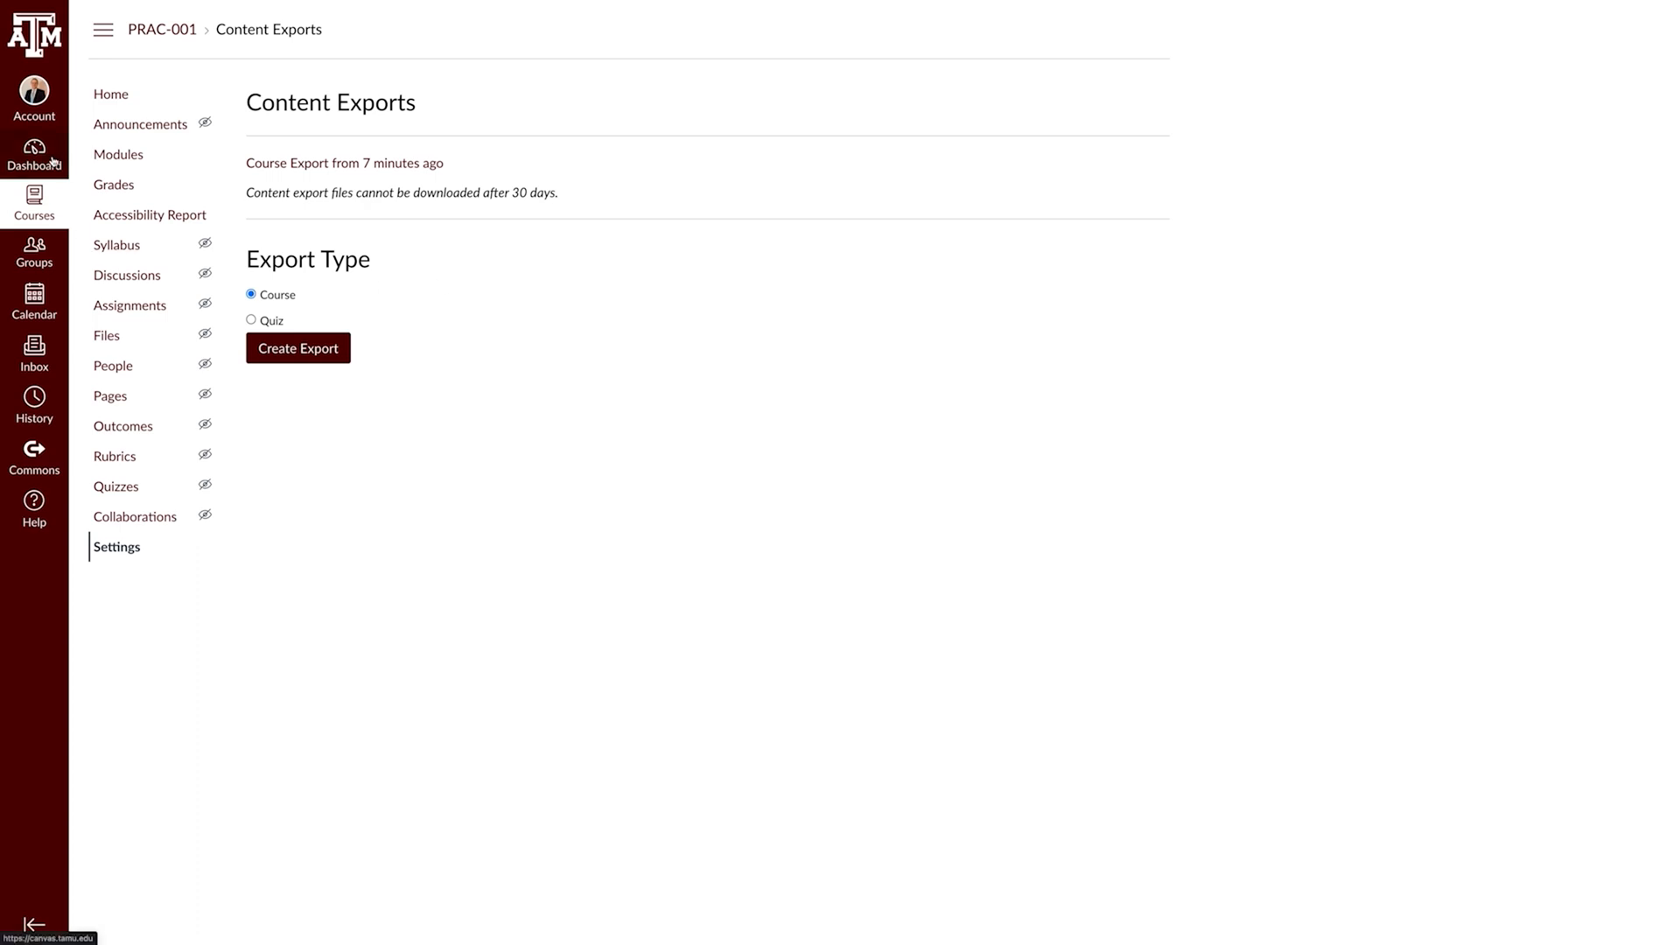
left_click(34, 153)
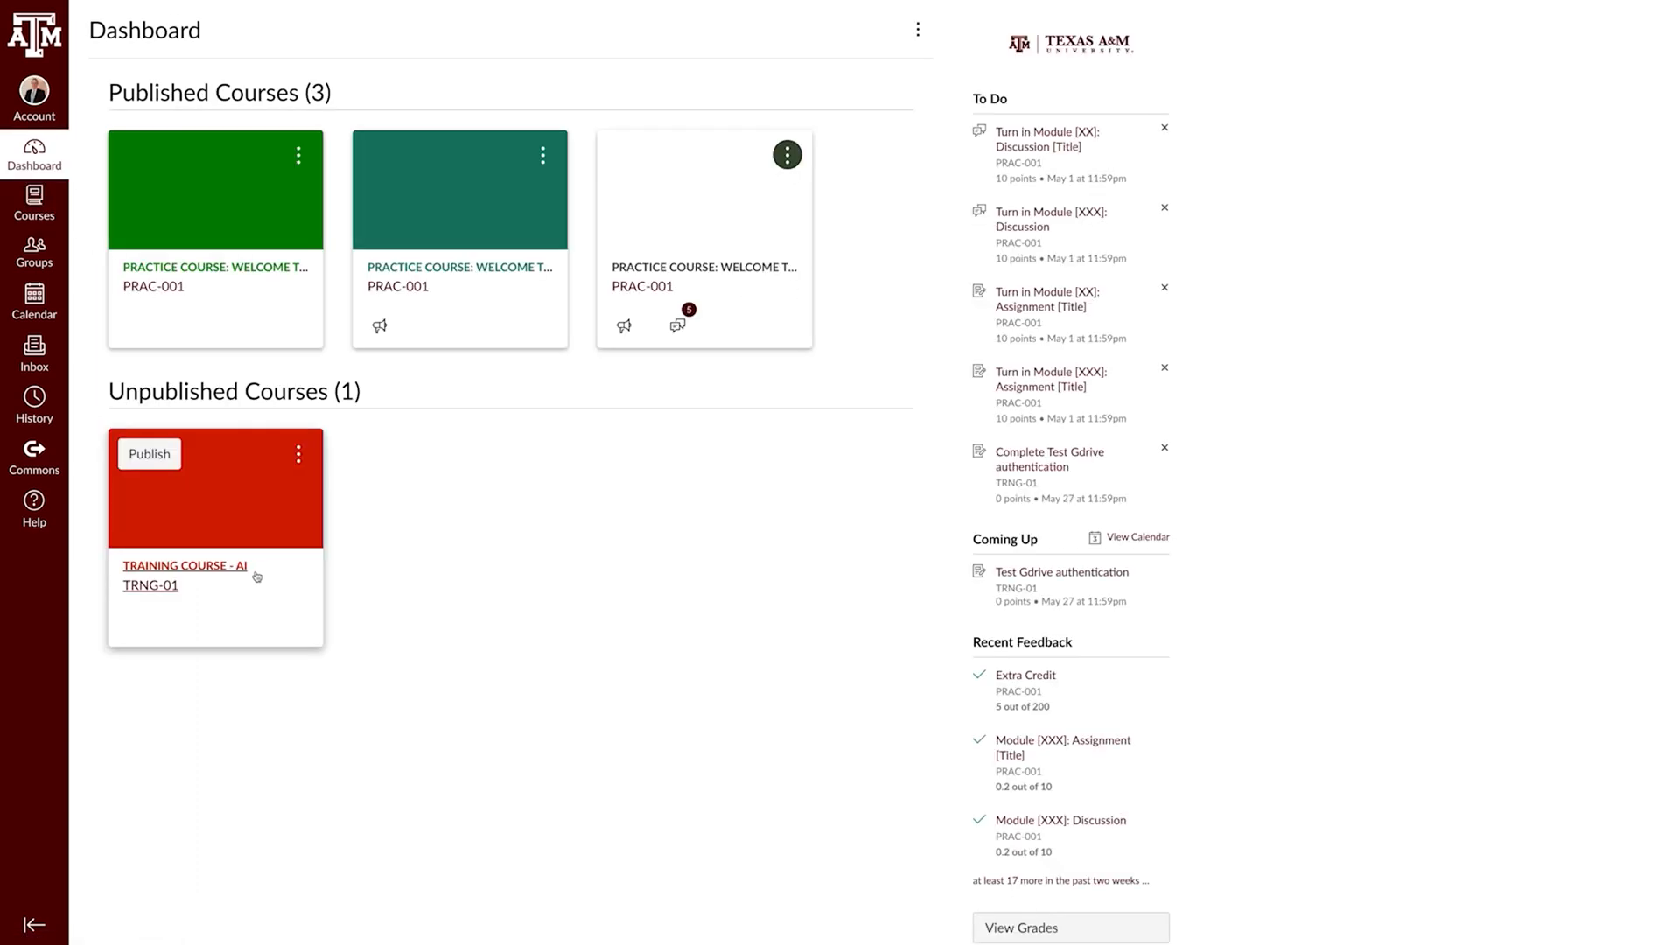
Open TRAINING COURSE - AI to view its completed import jobs, then its Pages list
left_click(185, 564)
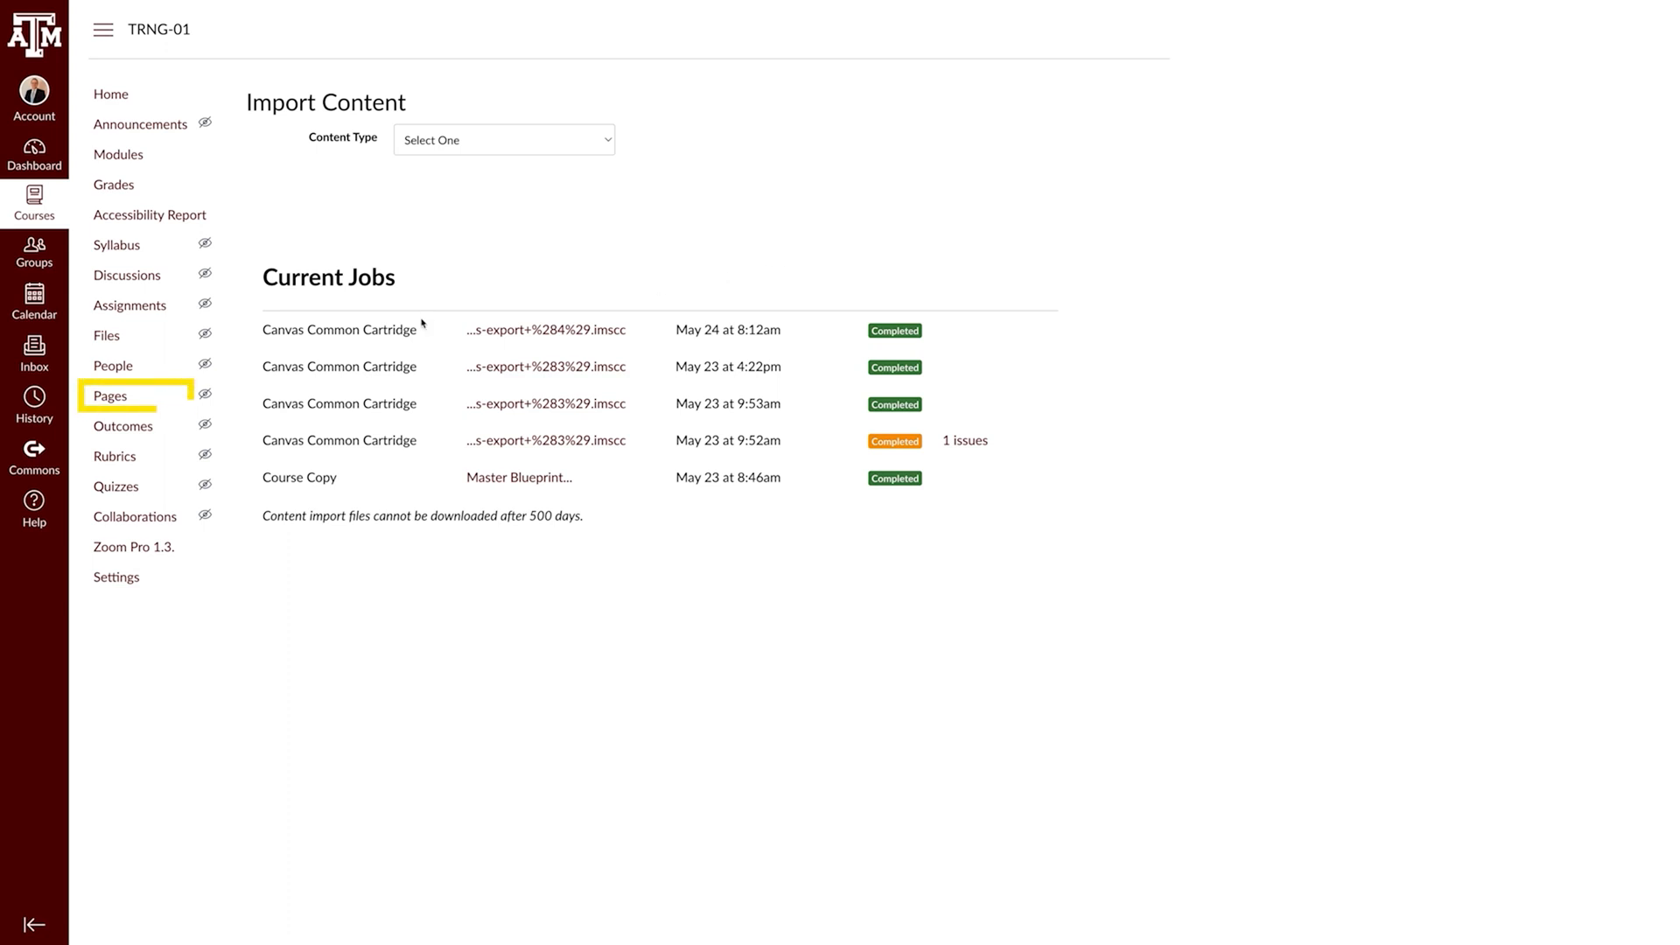
left_click(111, 396)
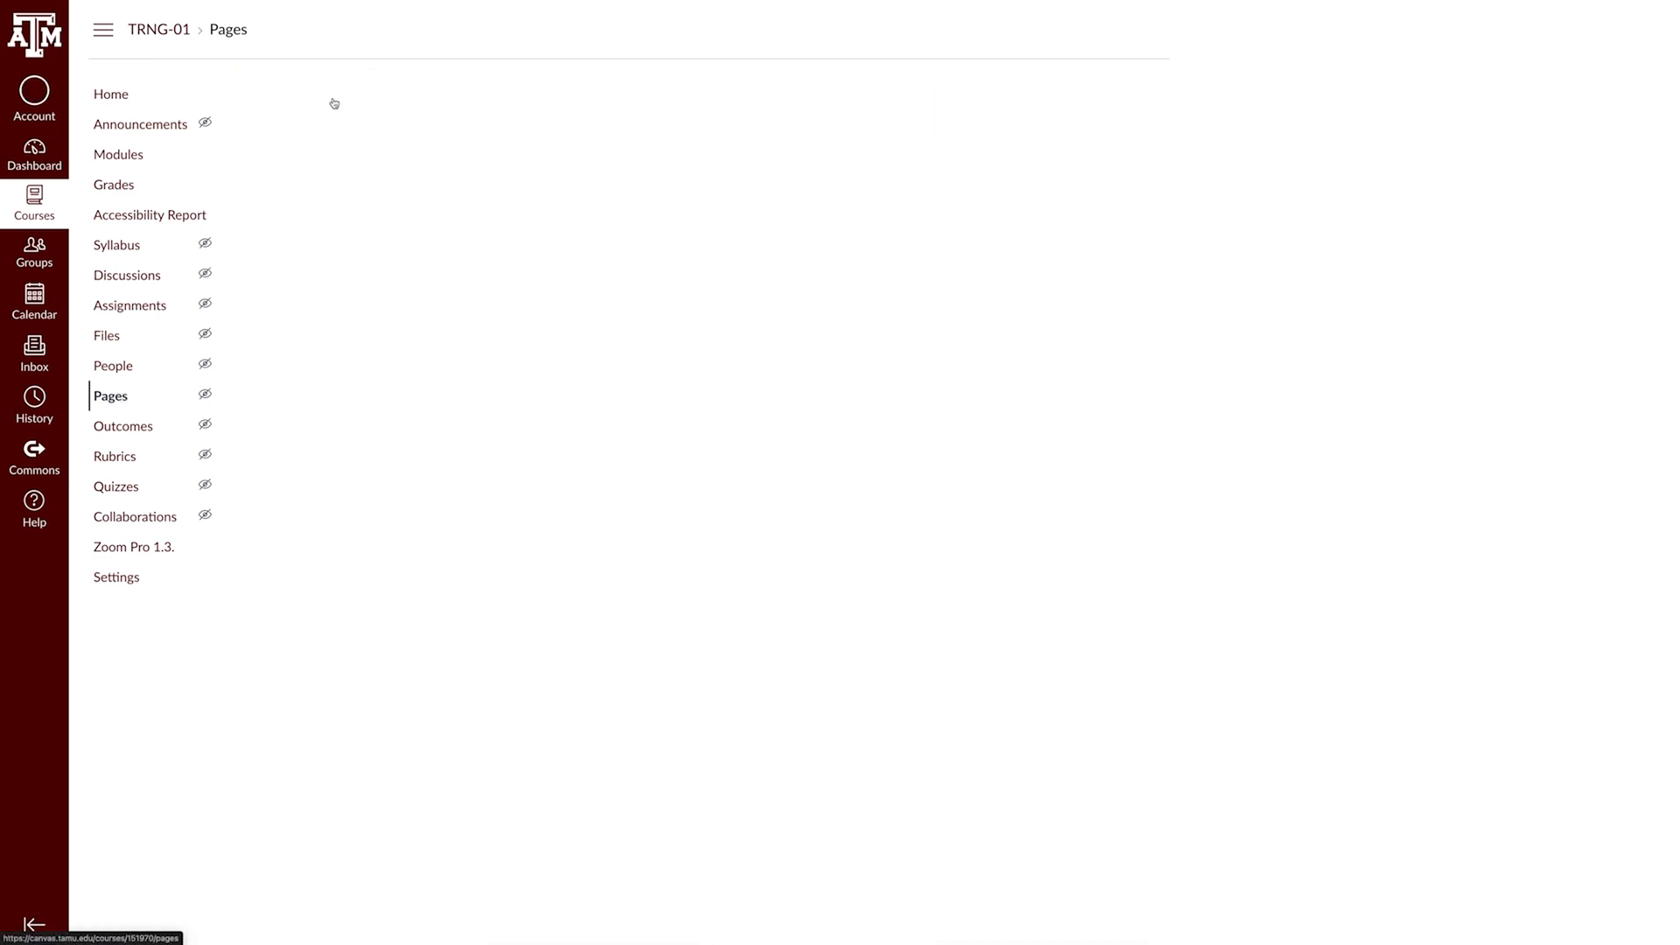
Set Home Page-2 as the training course's front page from the Pages list
left_click(111, 396)
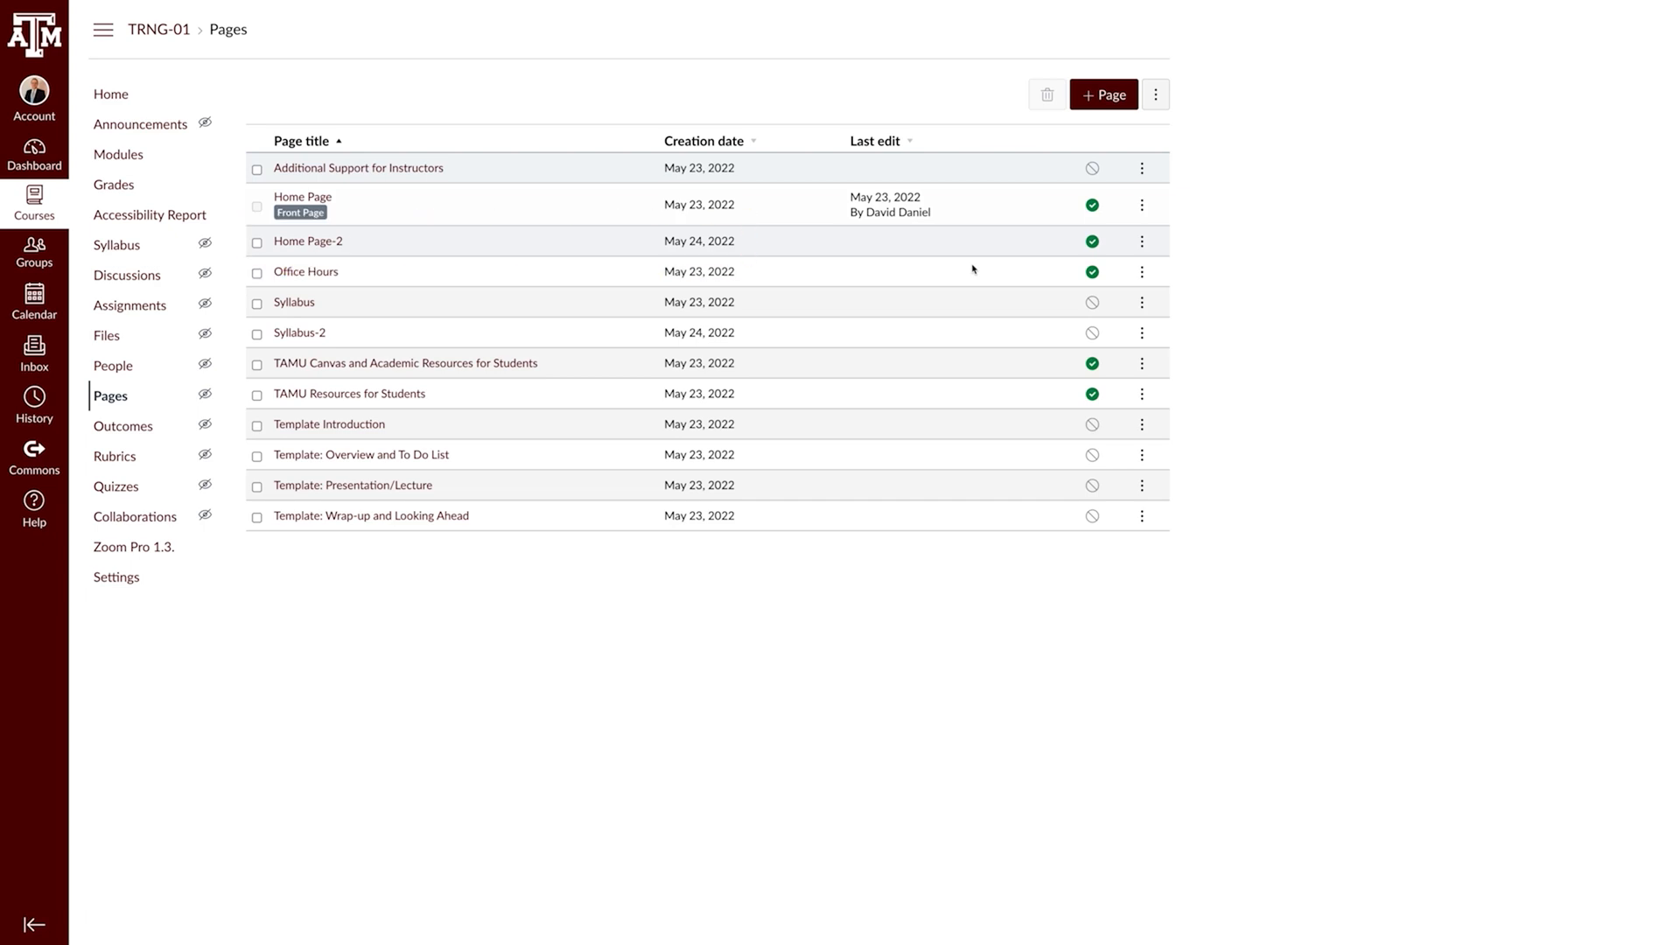
left_click(703, 140)
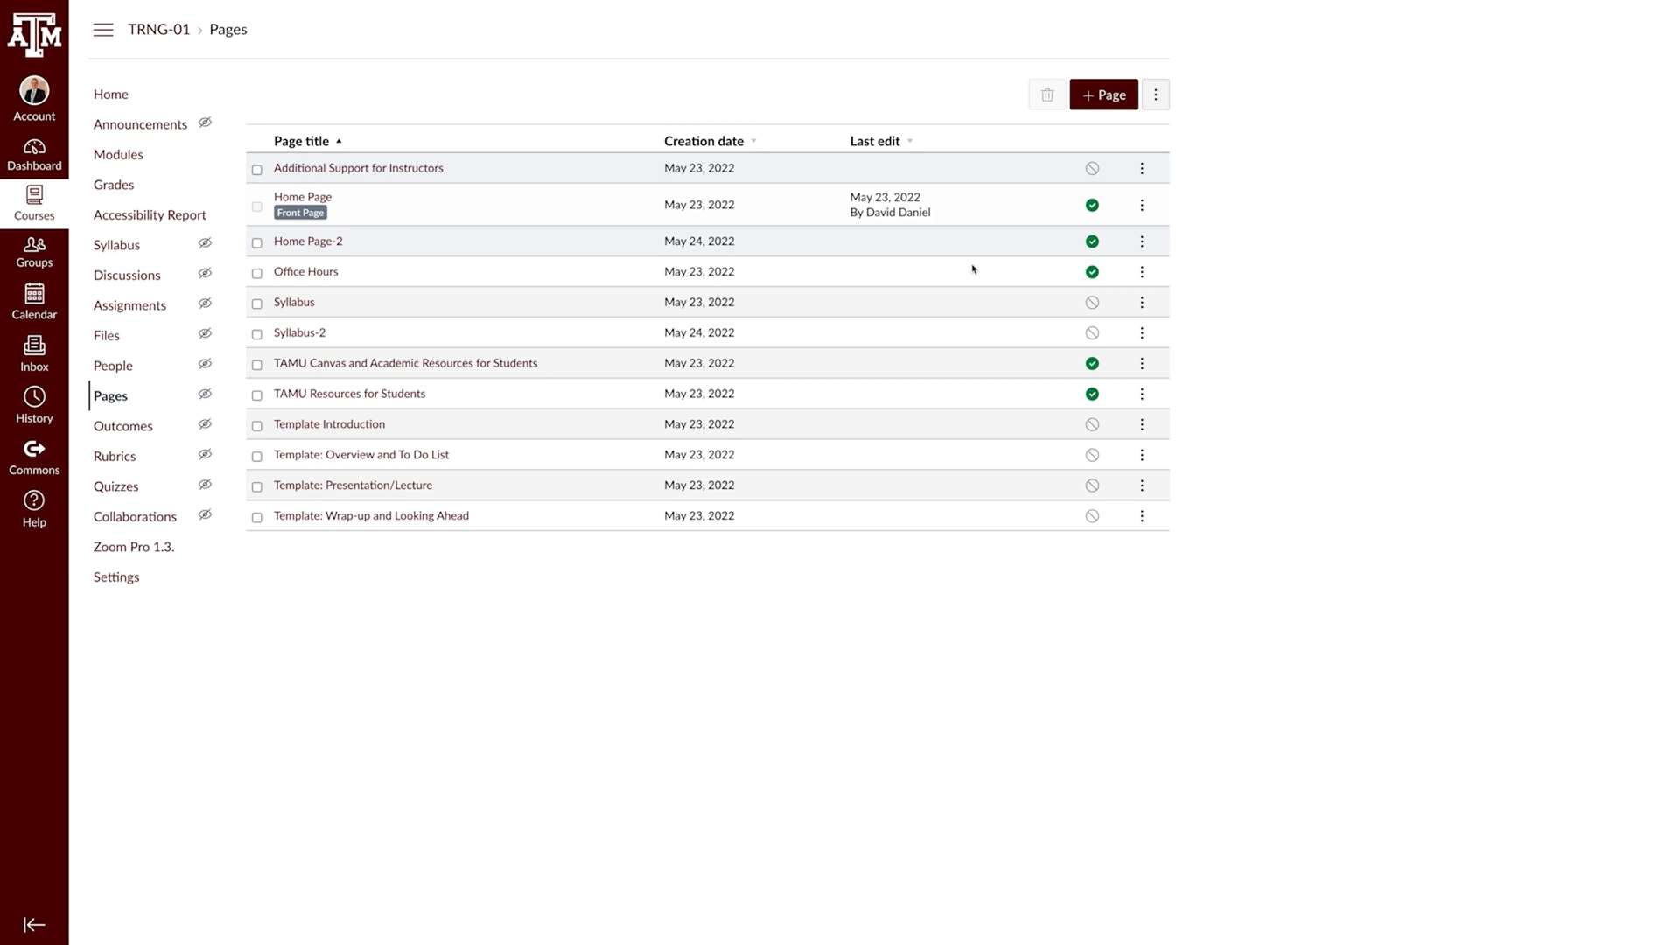
left_click(1140, 241)
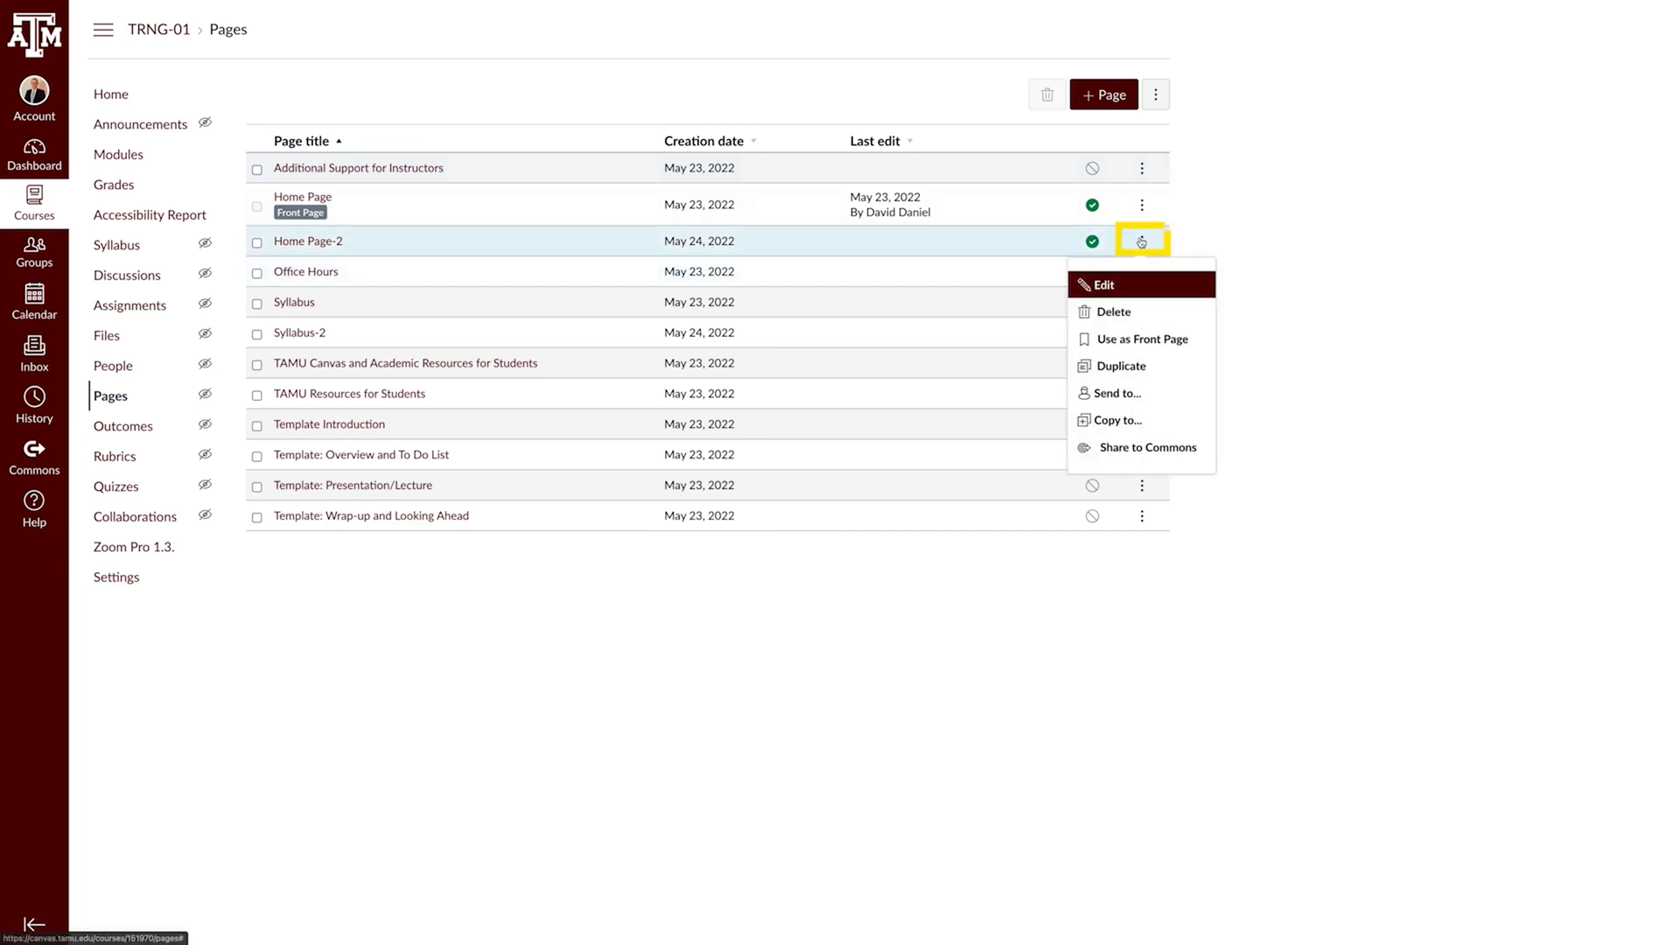
mouse_move(1141, 339)
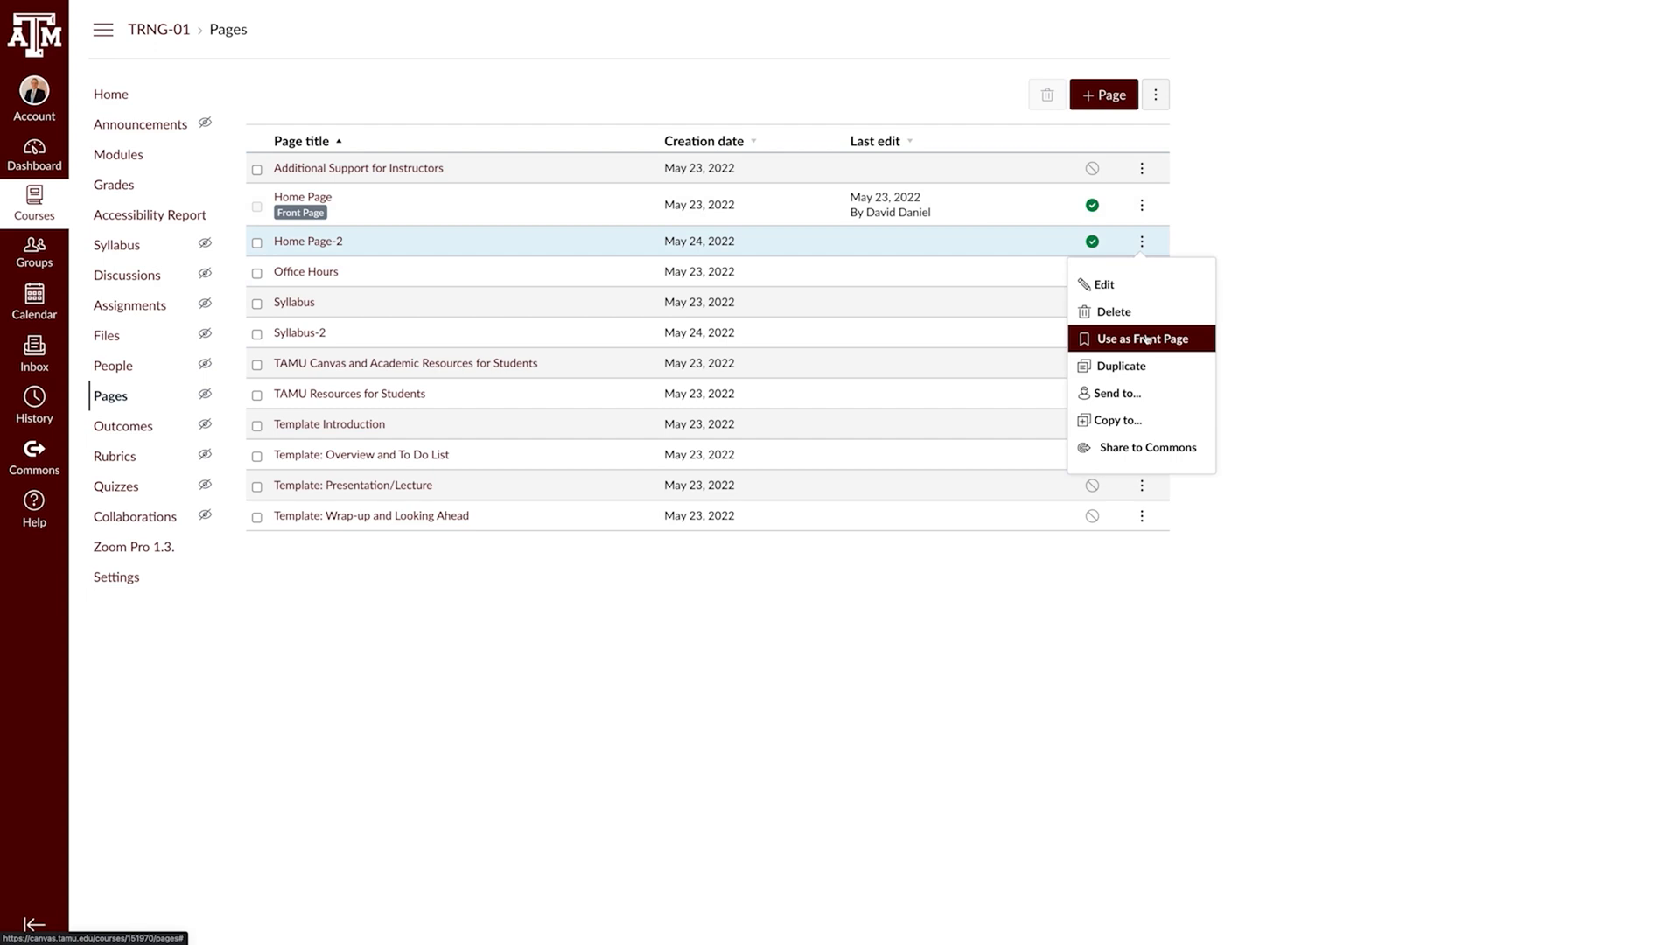
left_click(1142, 339)
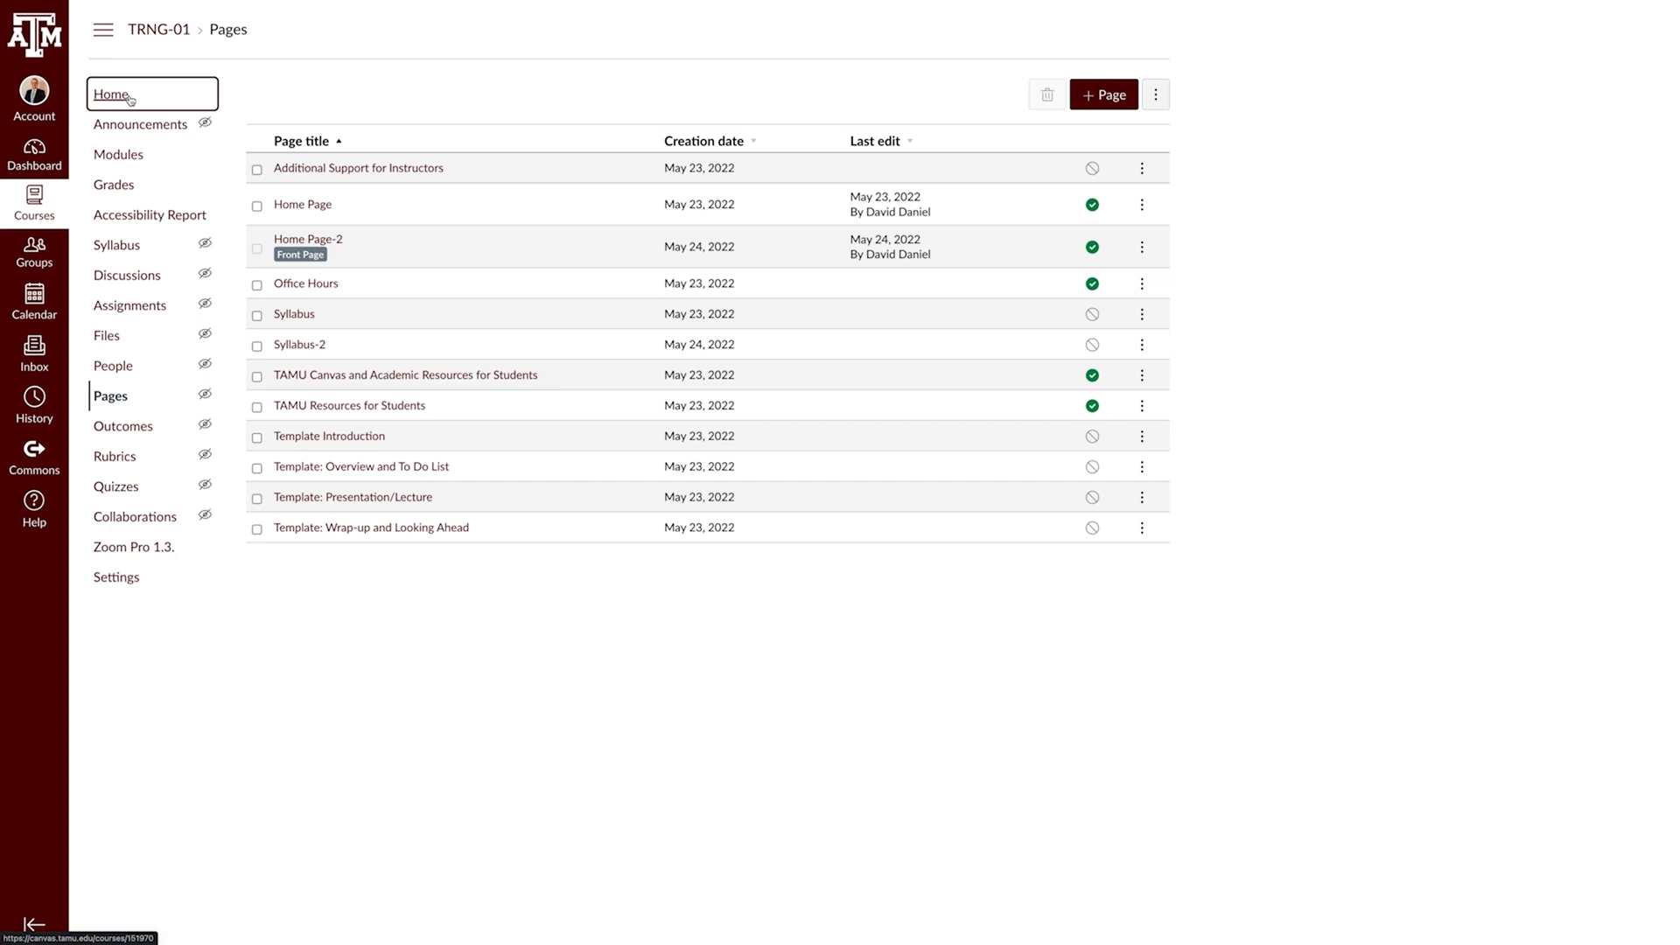
Edit Home Page-2 and remove the existing link from the Syllabus button image
left_click(110, 94)
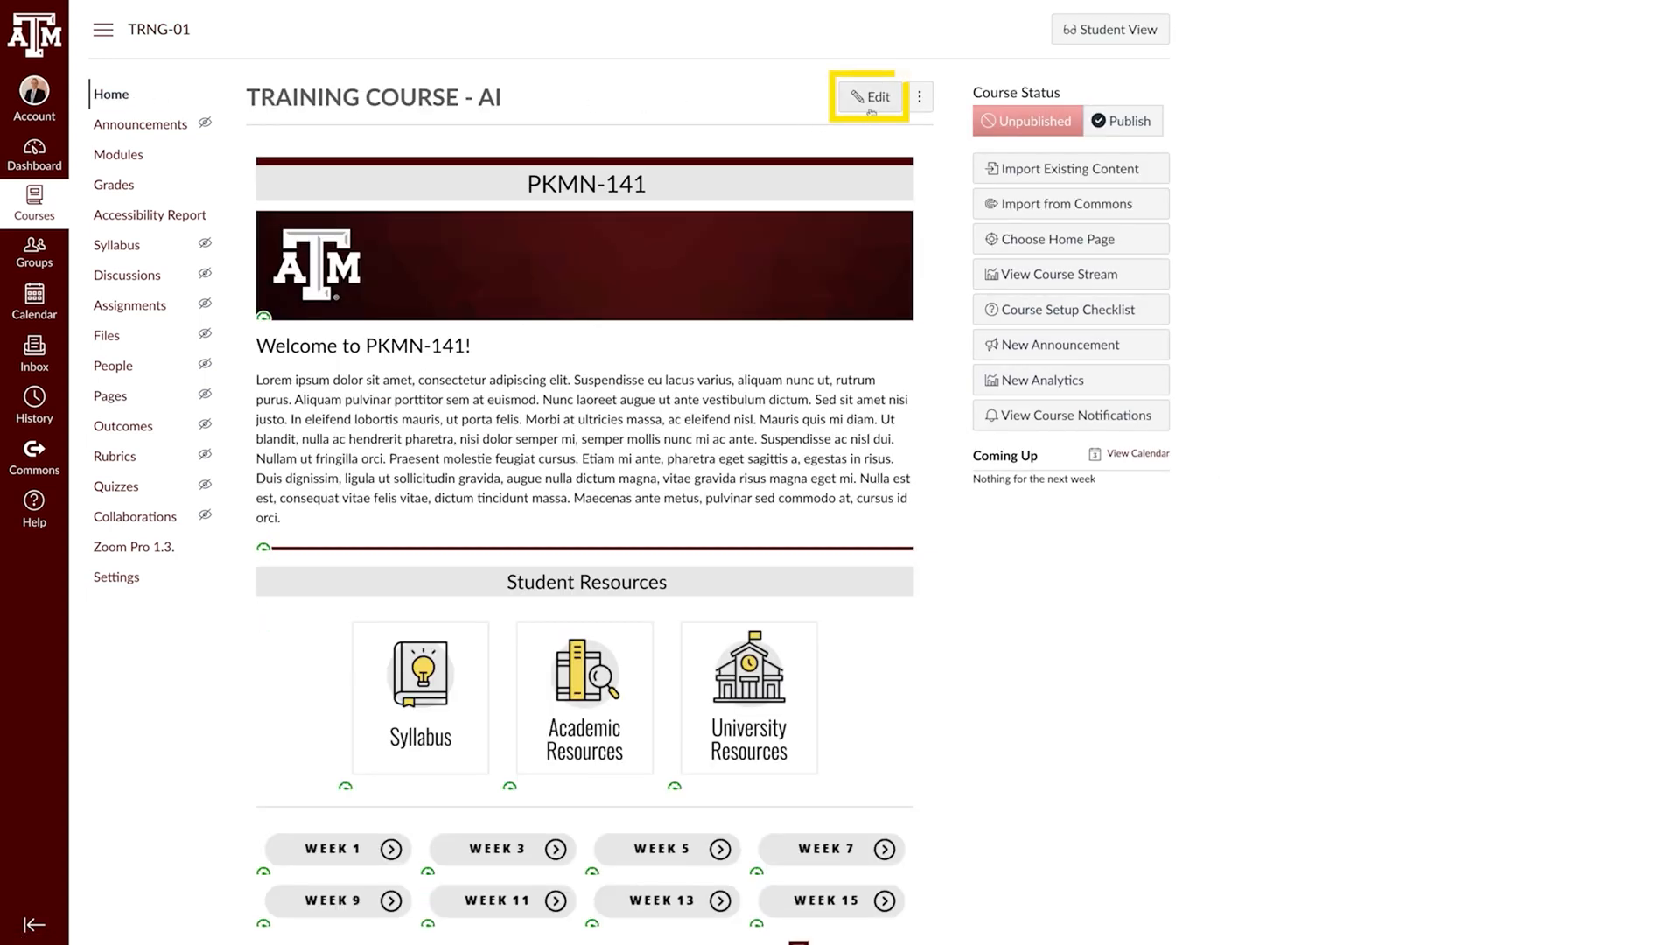
left_click(869, 97)
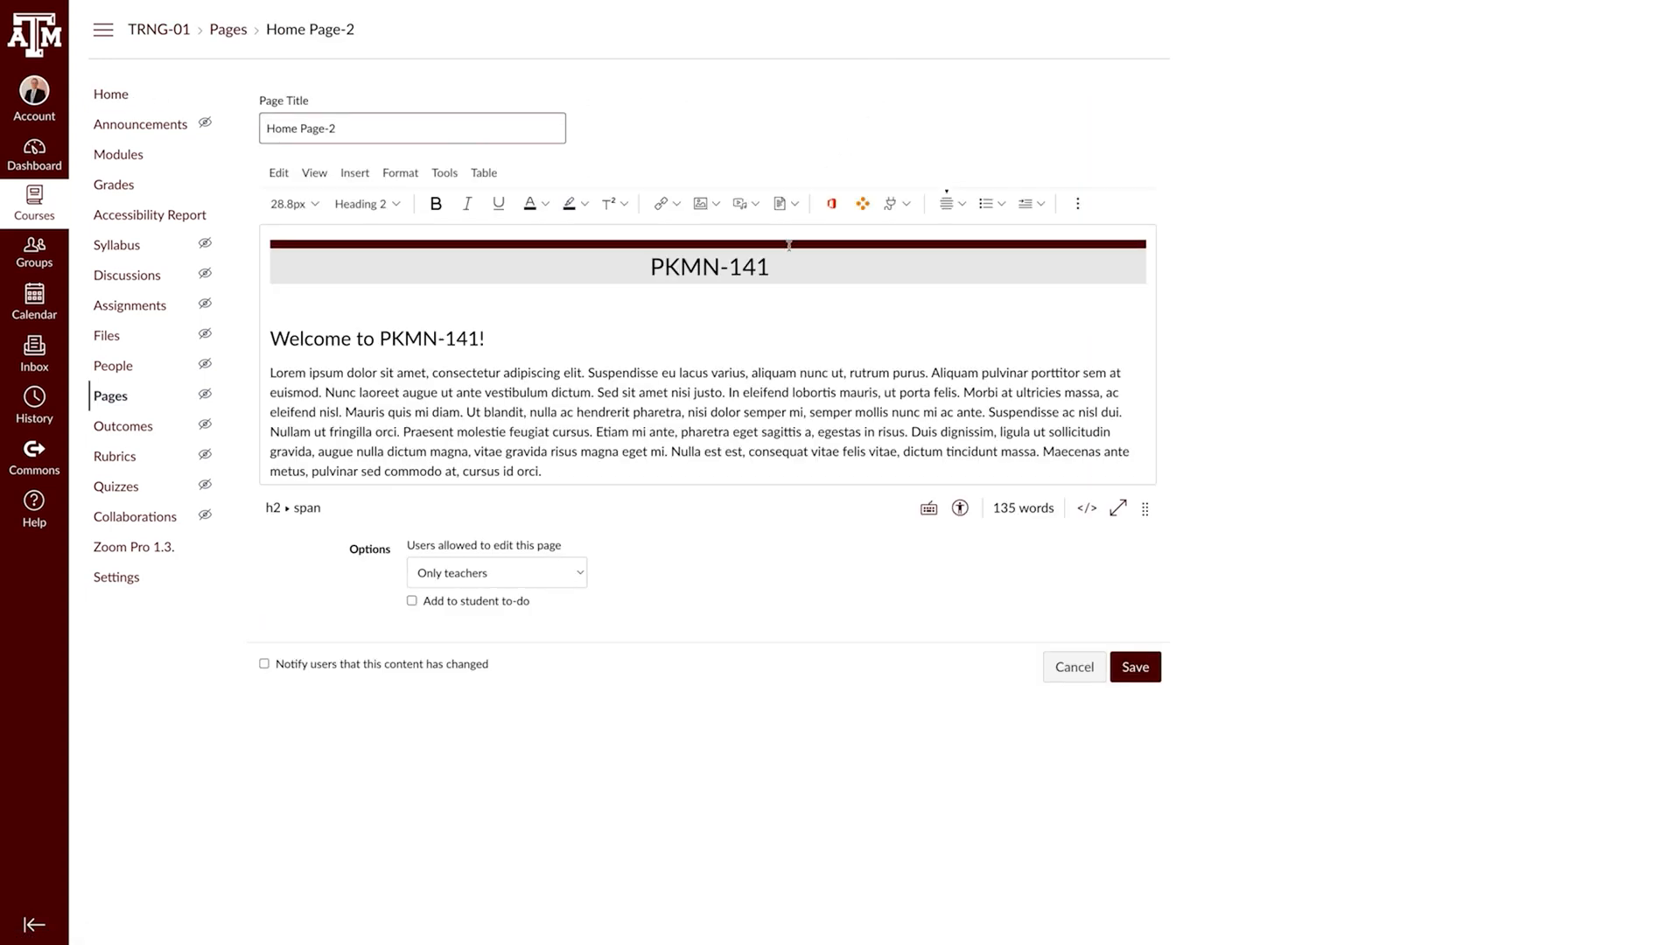
scroll("down", 3)
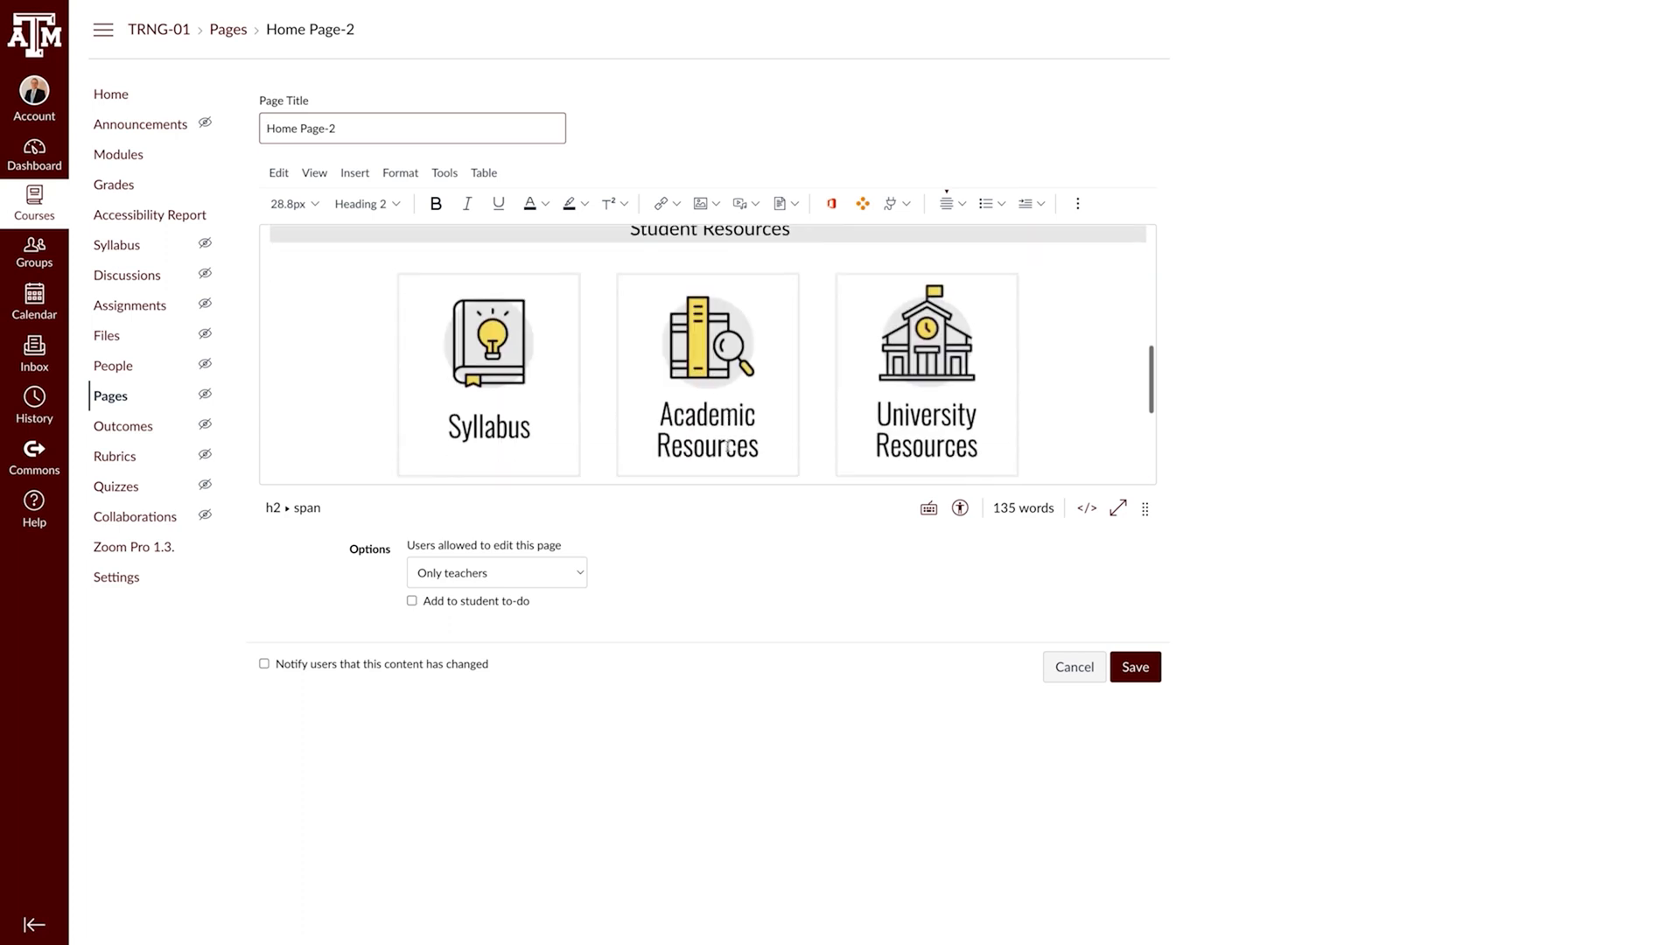
left_click(488, 348)
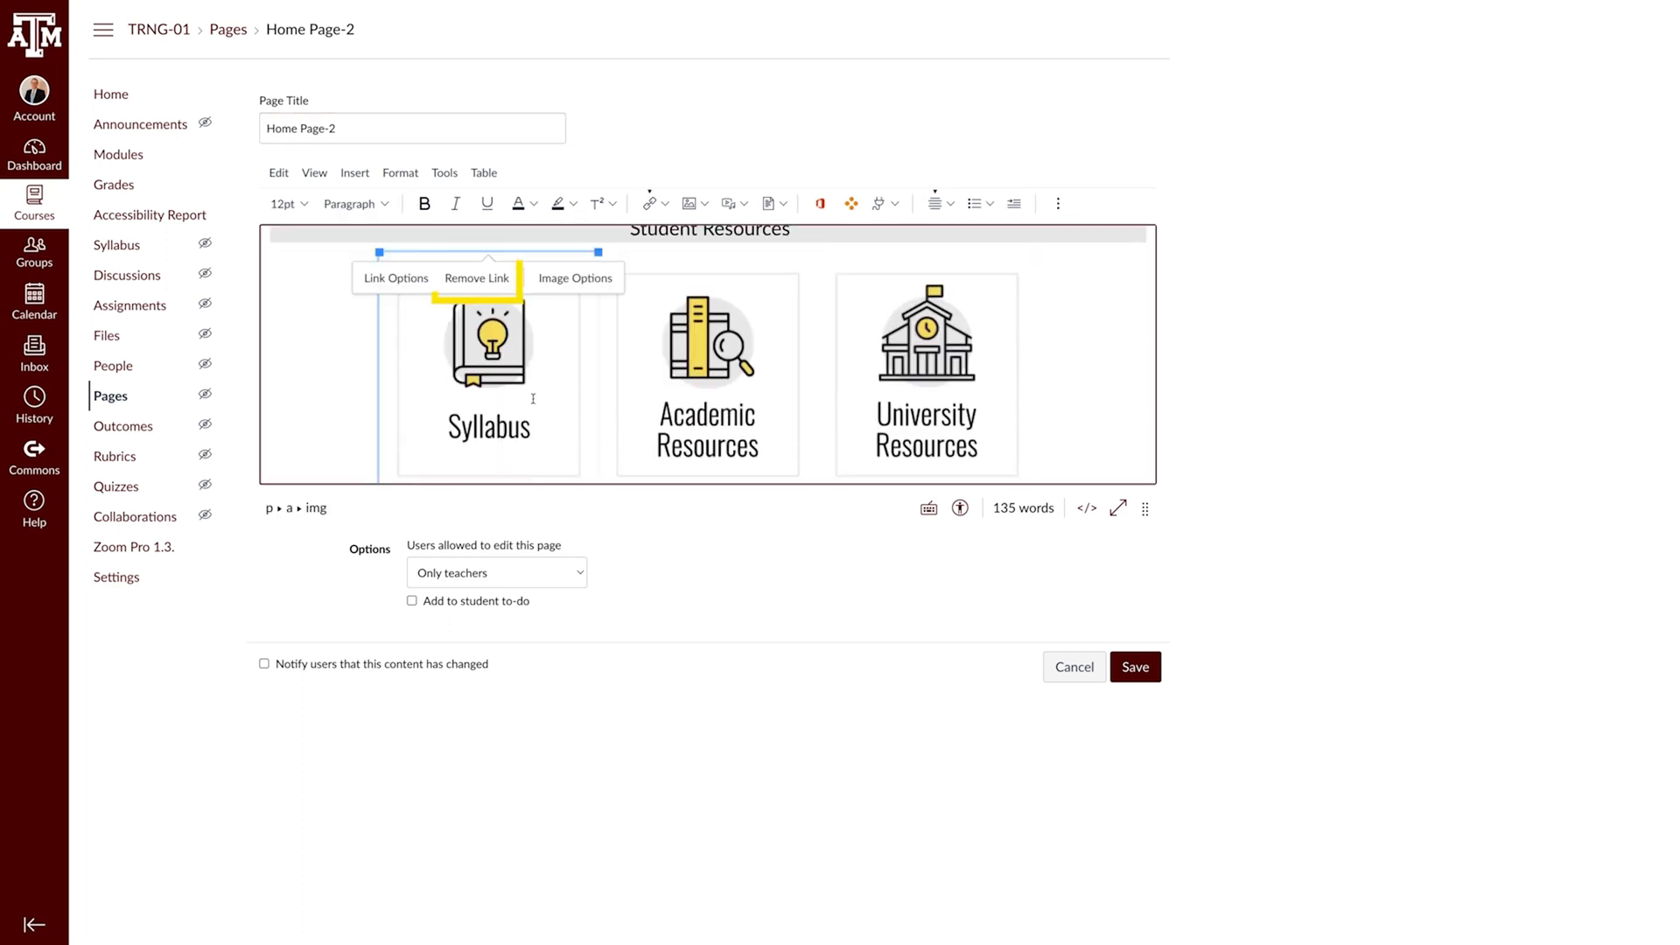
left_click(476, 278)
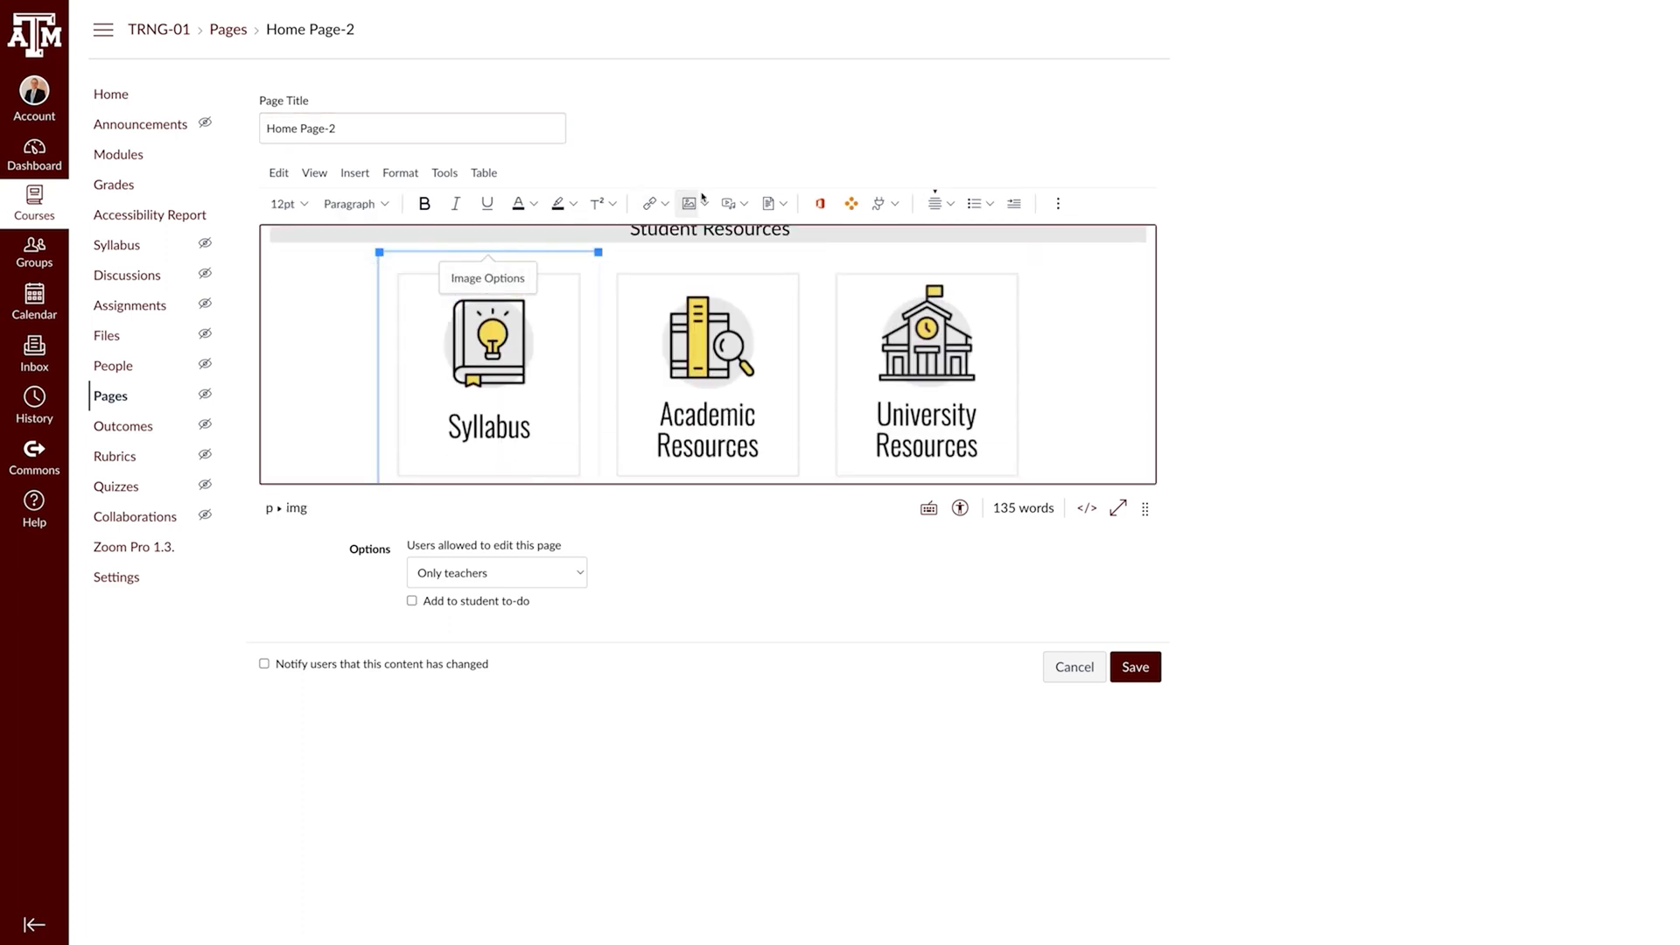
left_click(649, 203)
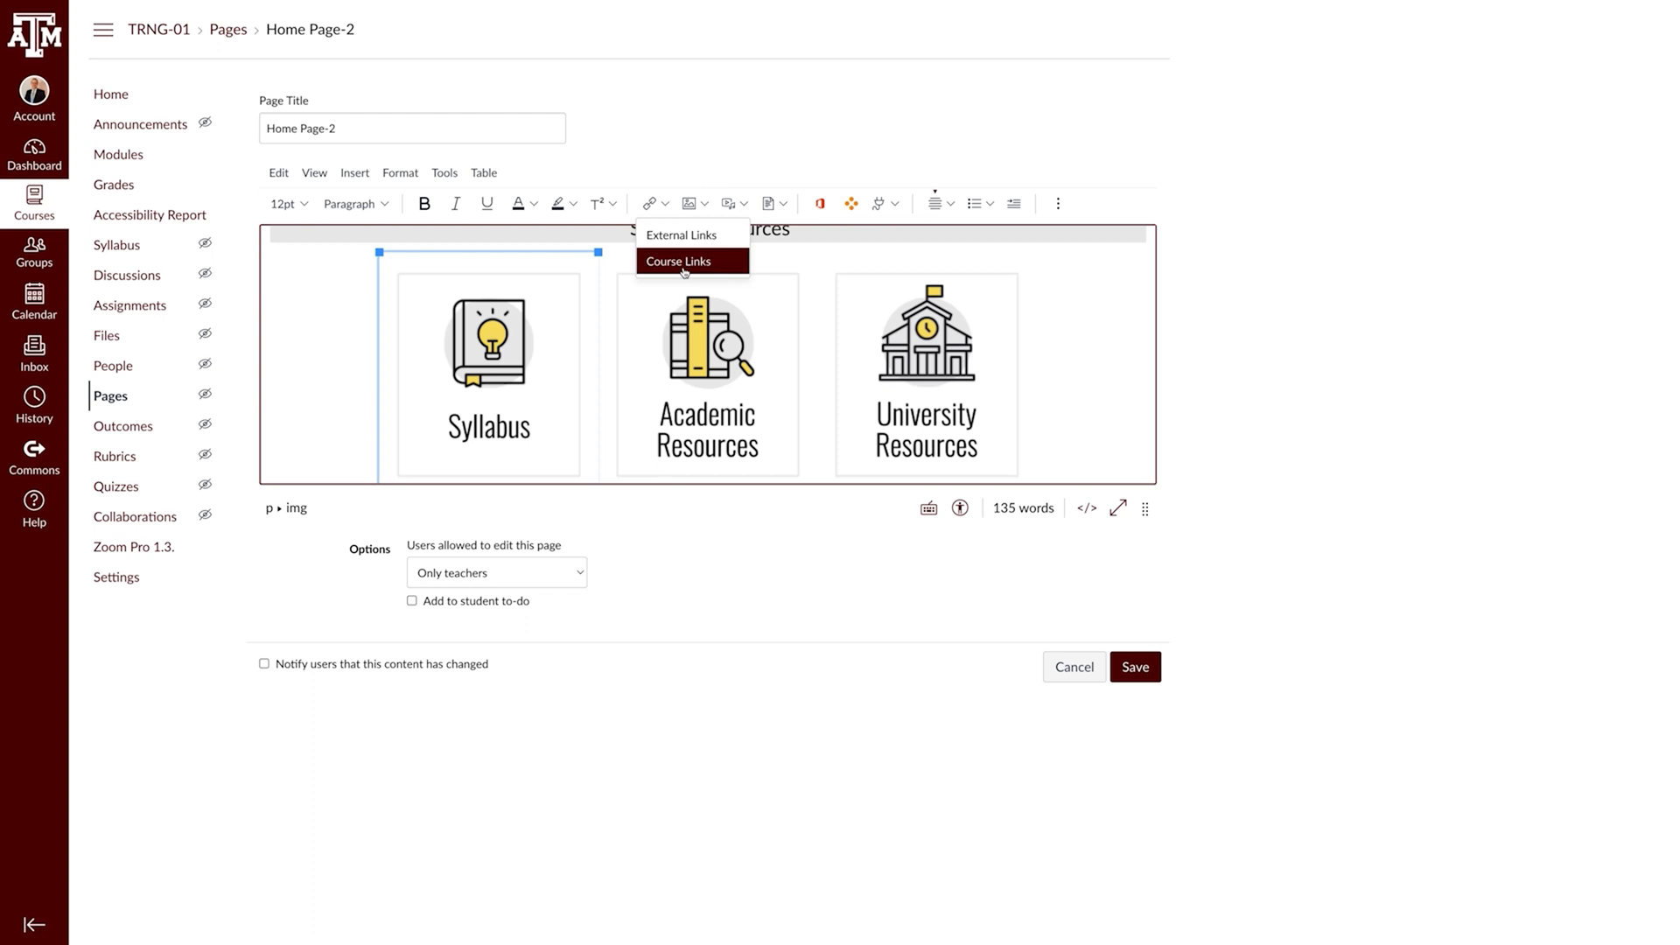
Link the Syllabus button to the Syllabus-2 course page and return to Pages
left_click(678, 261)
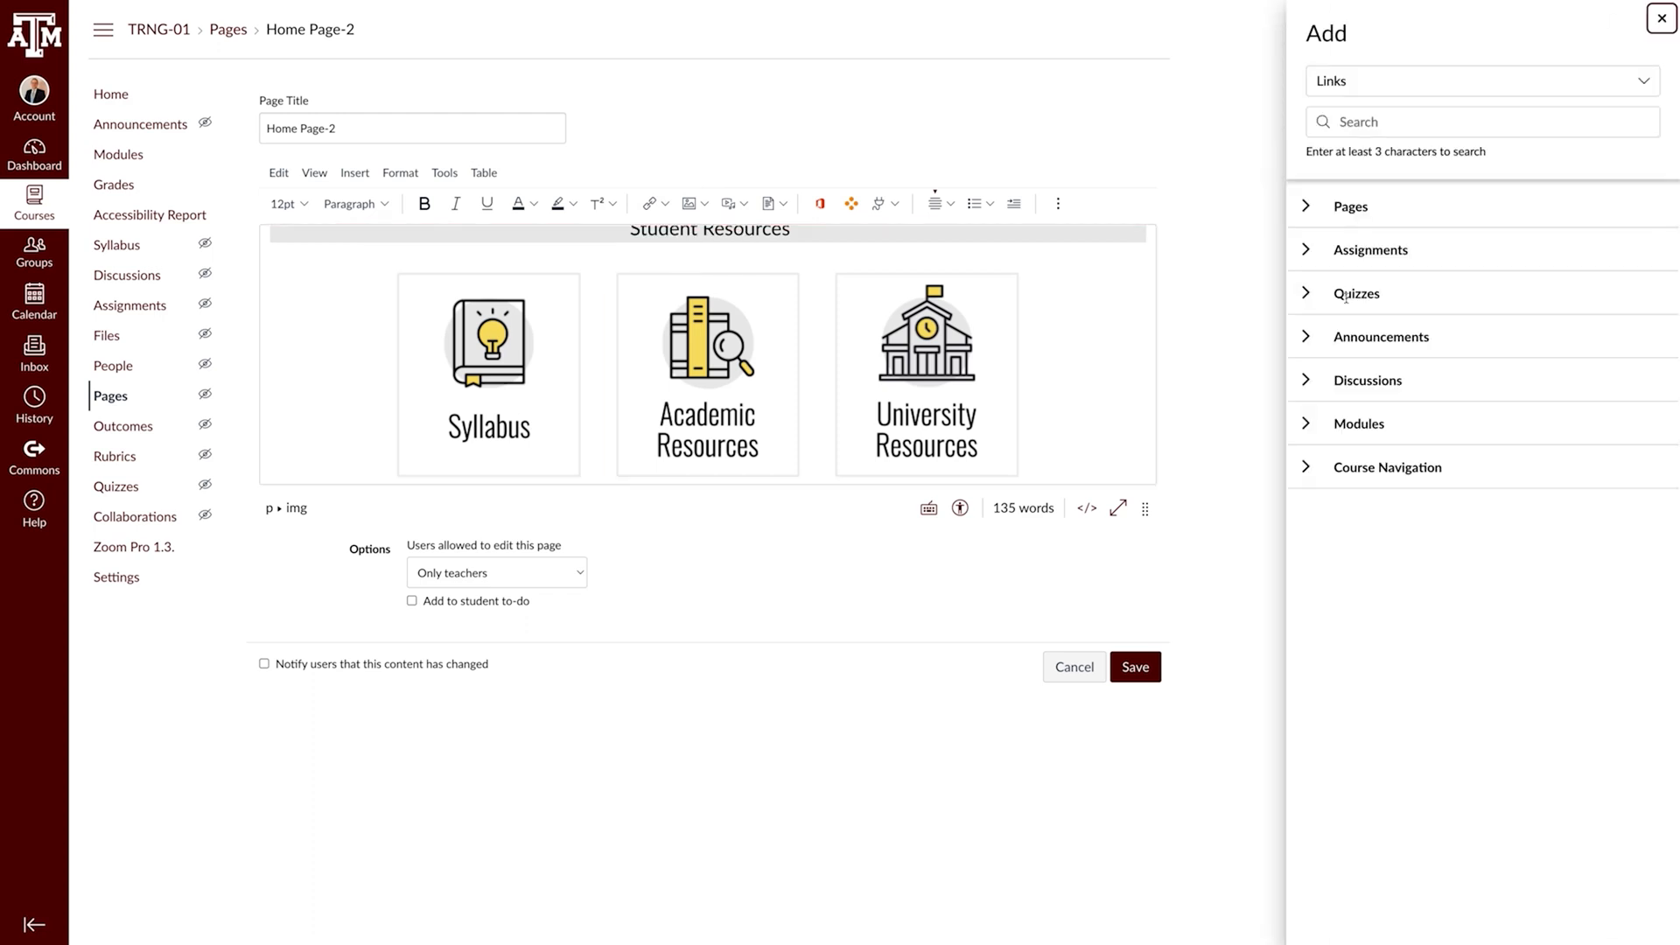
left_click(1348, 206)
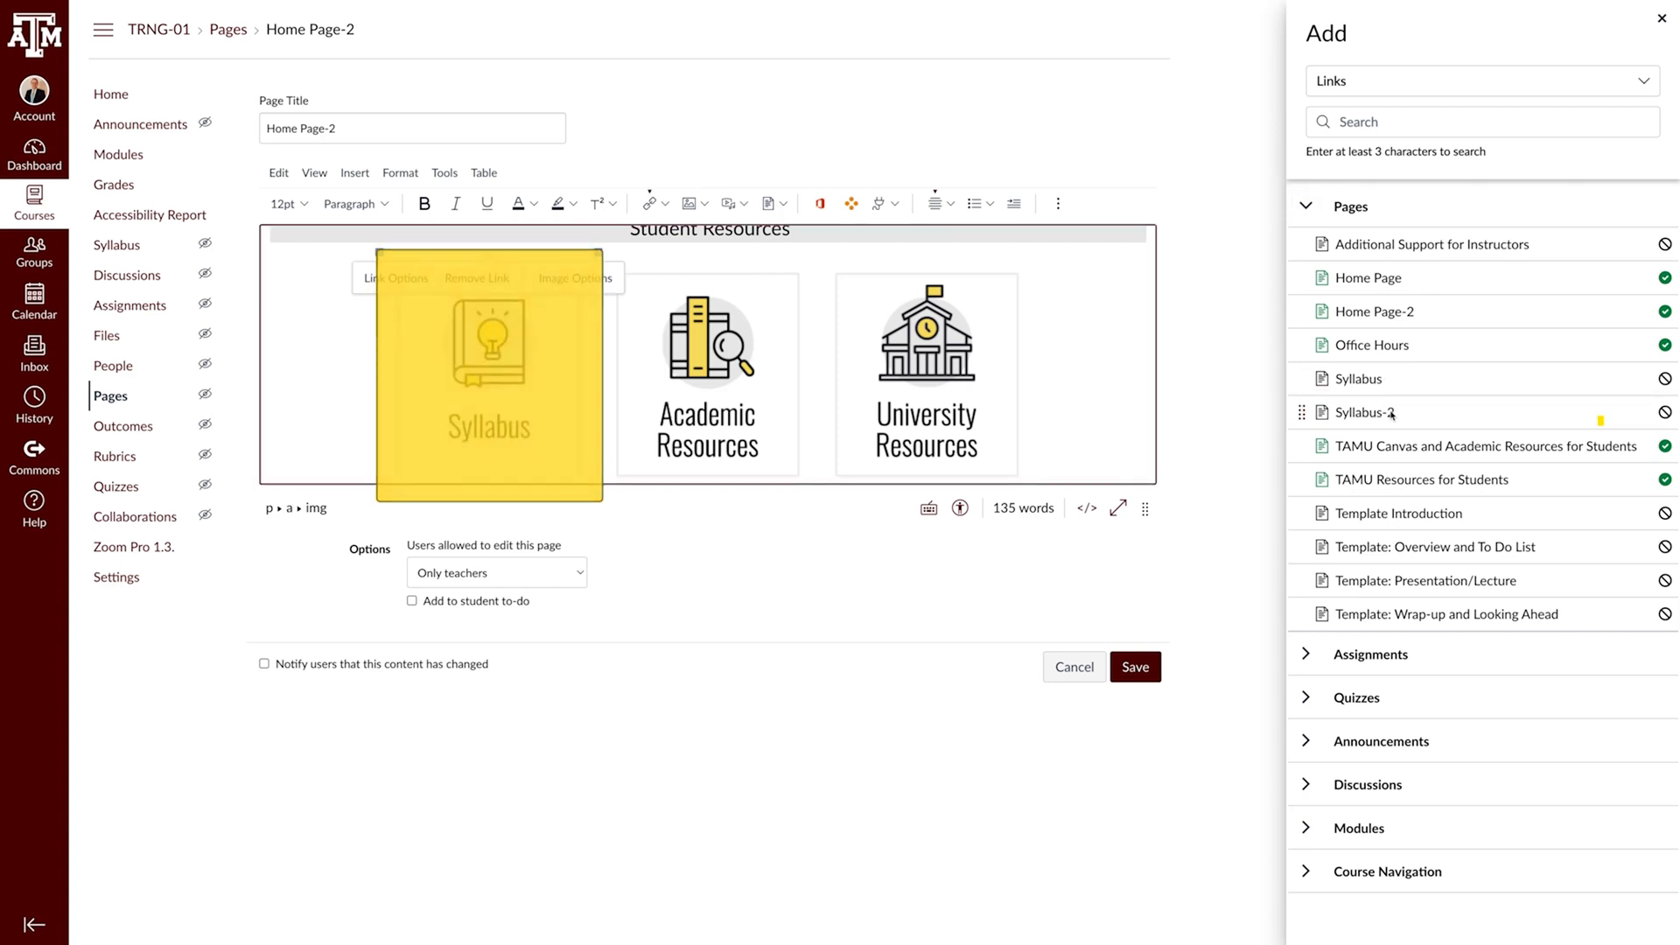
left_click(1134, 667)
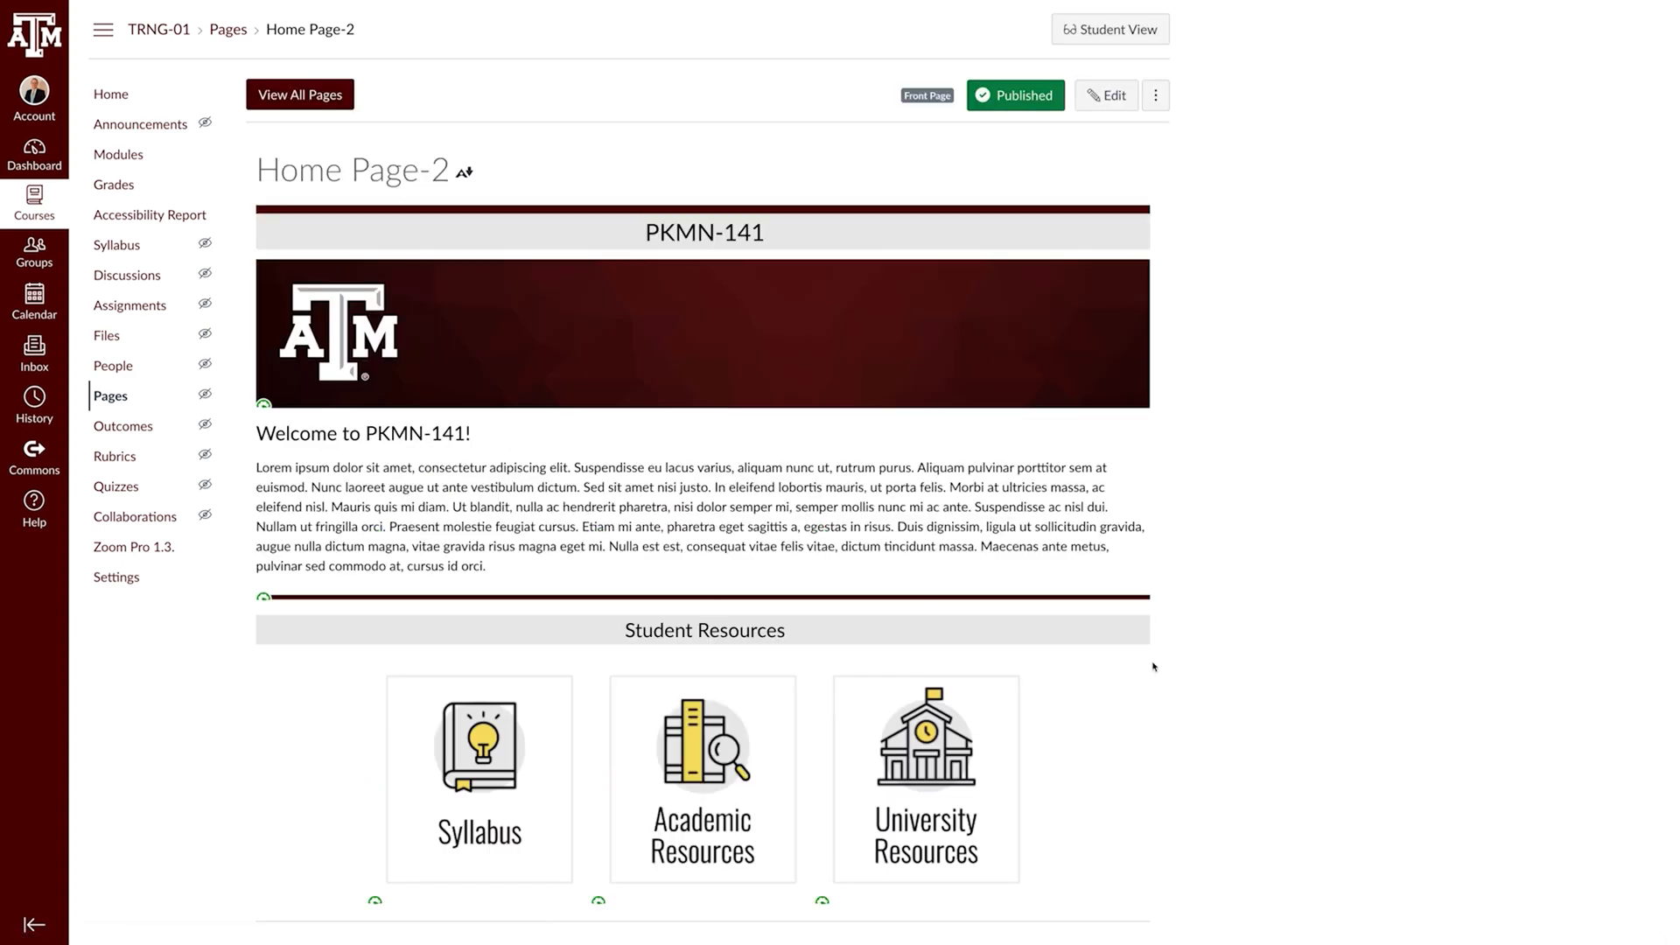
left_click(300, 95)
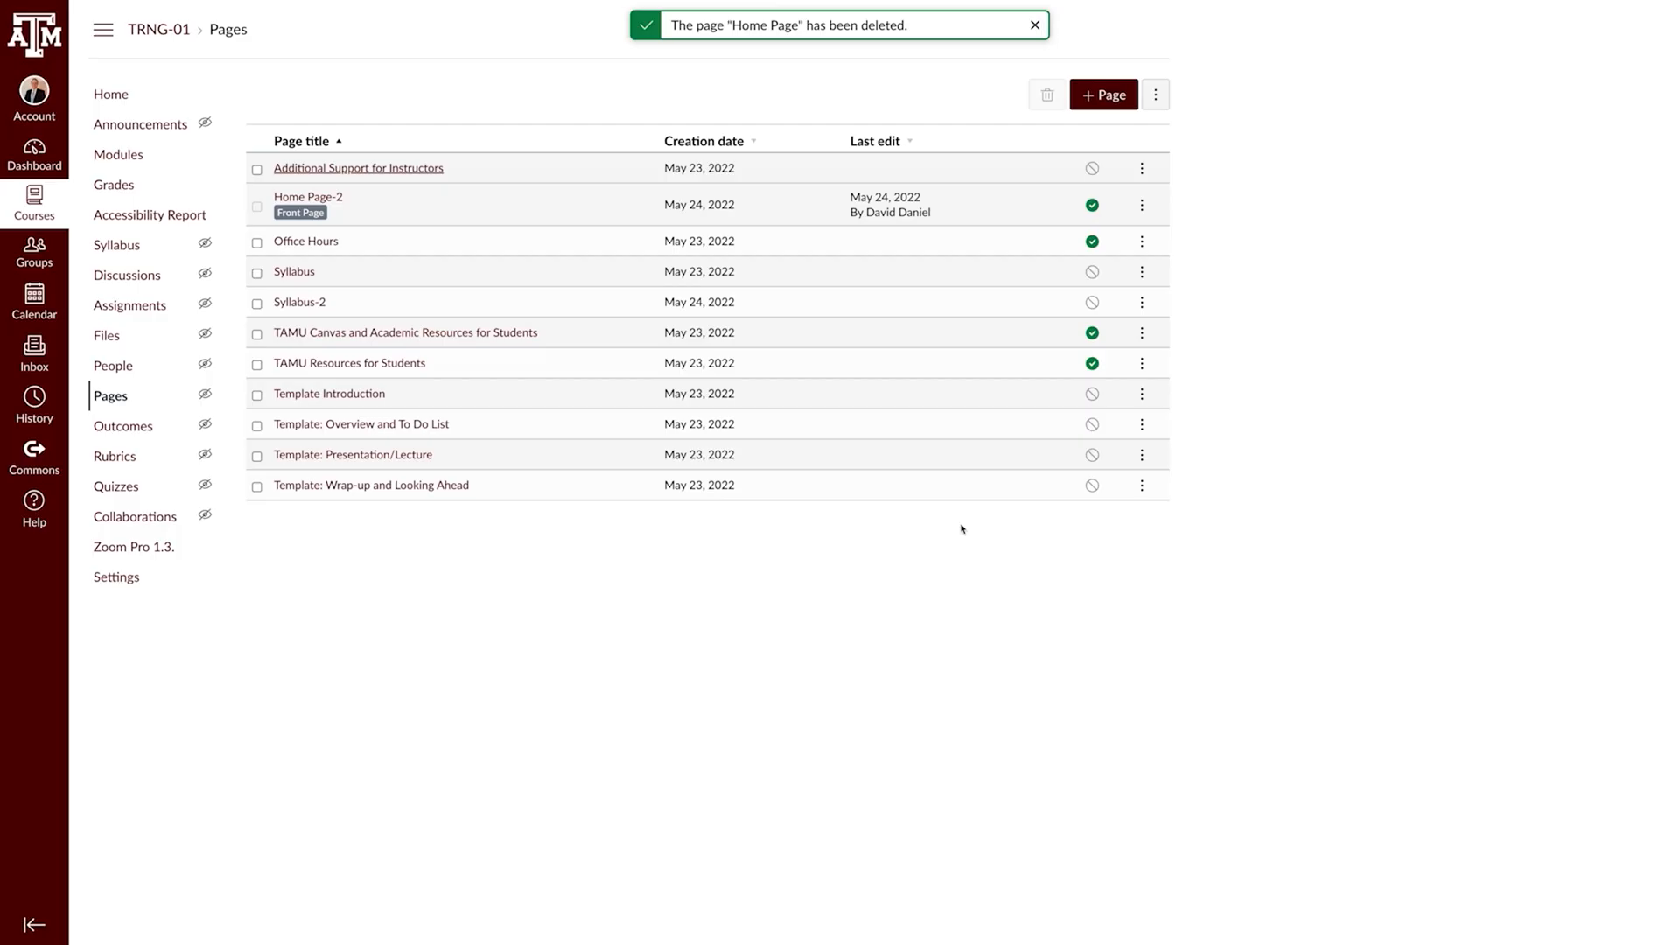
Browse the TEMPLATE ASSETS (DO NOT DELETE) folder in Files, then open the Course Link Validator
left_click(106, 334)
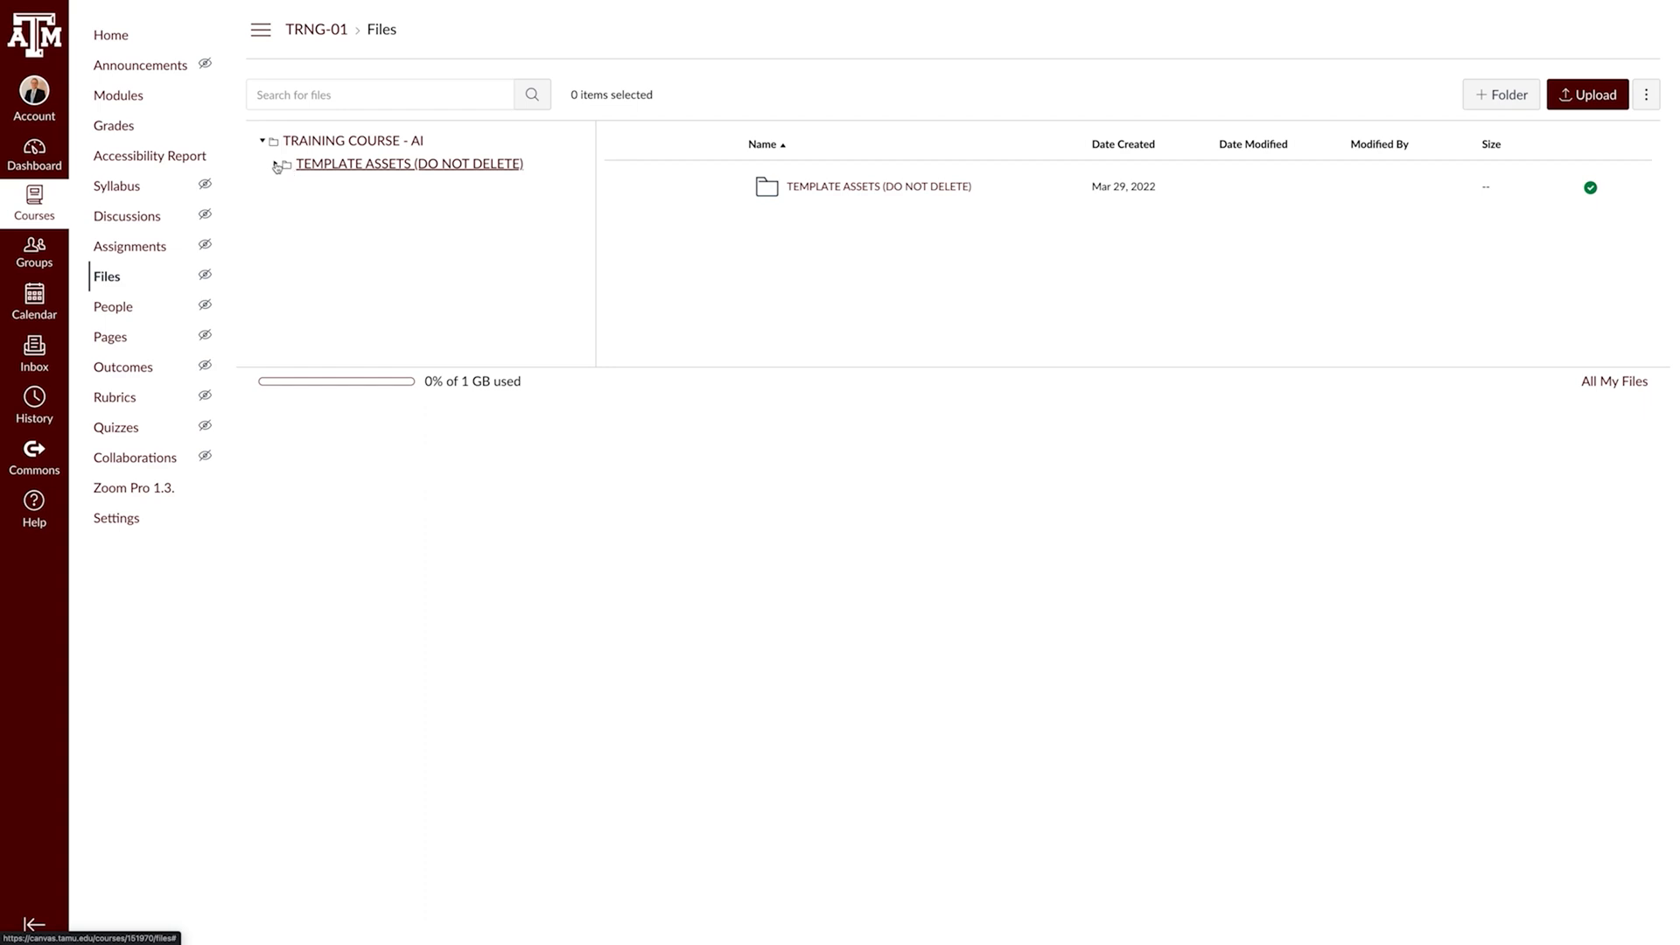
left_click(276, 162)
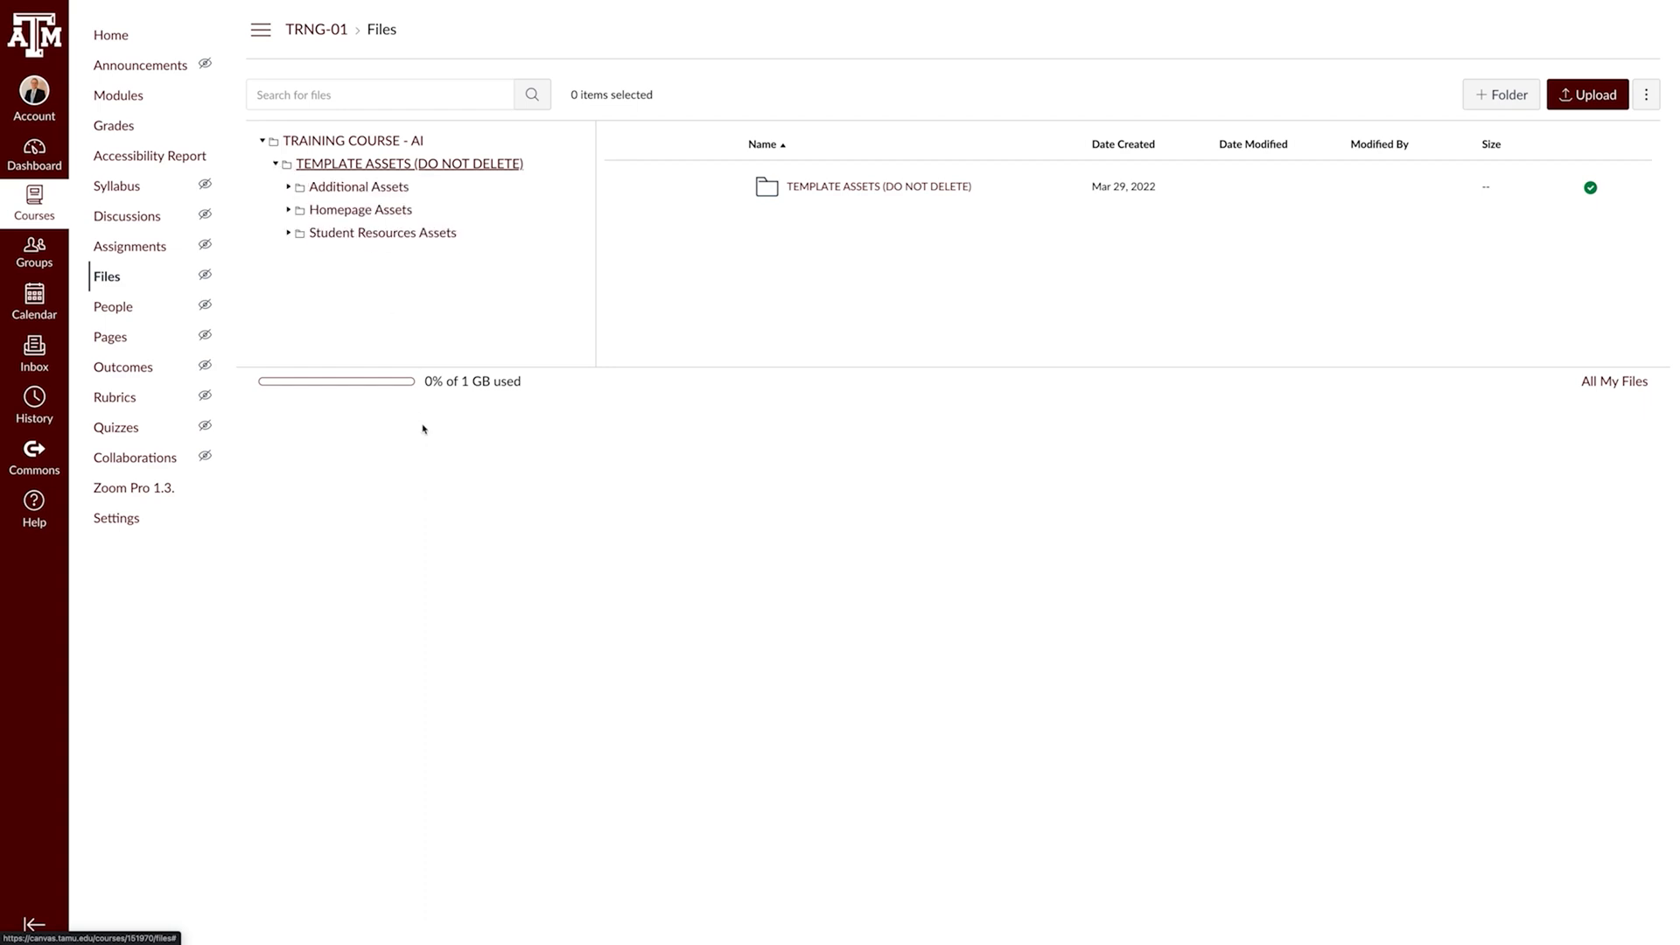
mouse_move(427, 458)
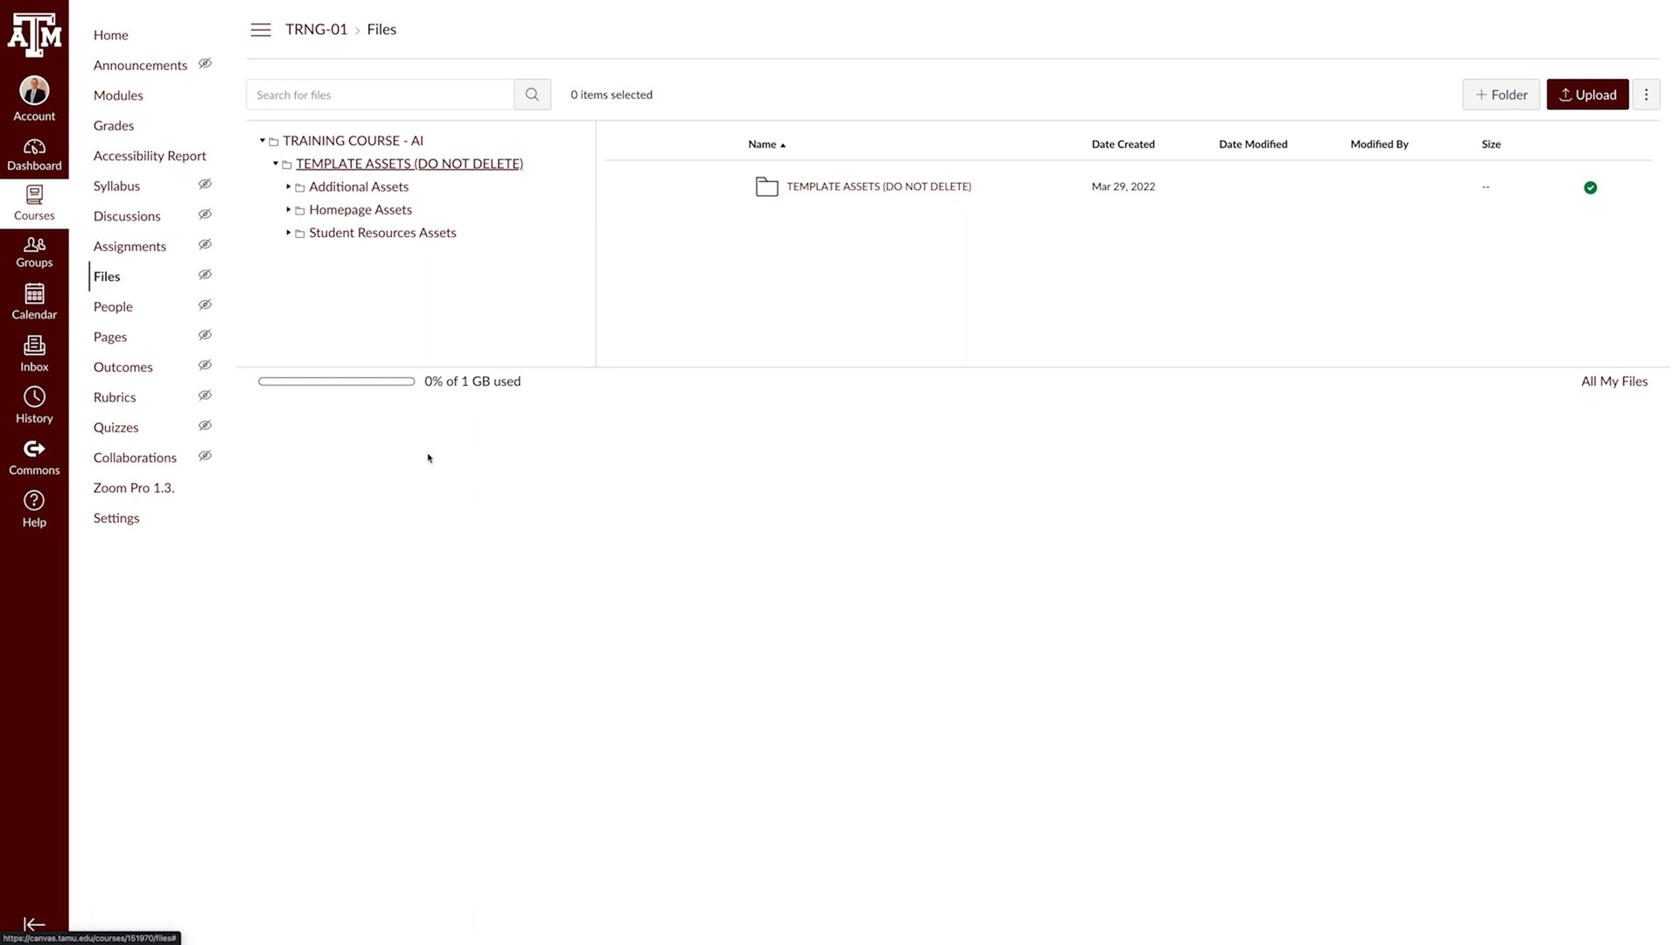
mouse_move(117, 519)
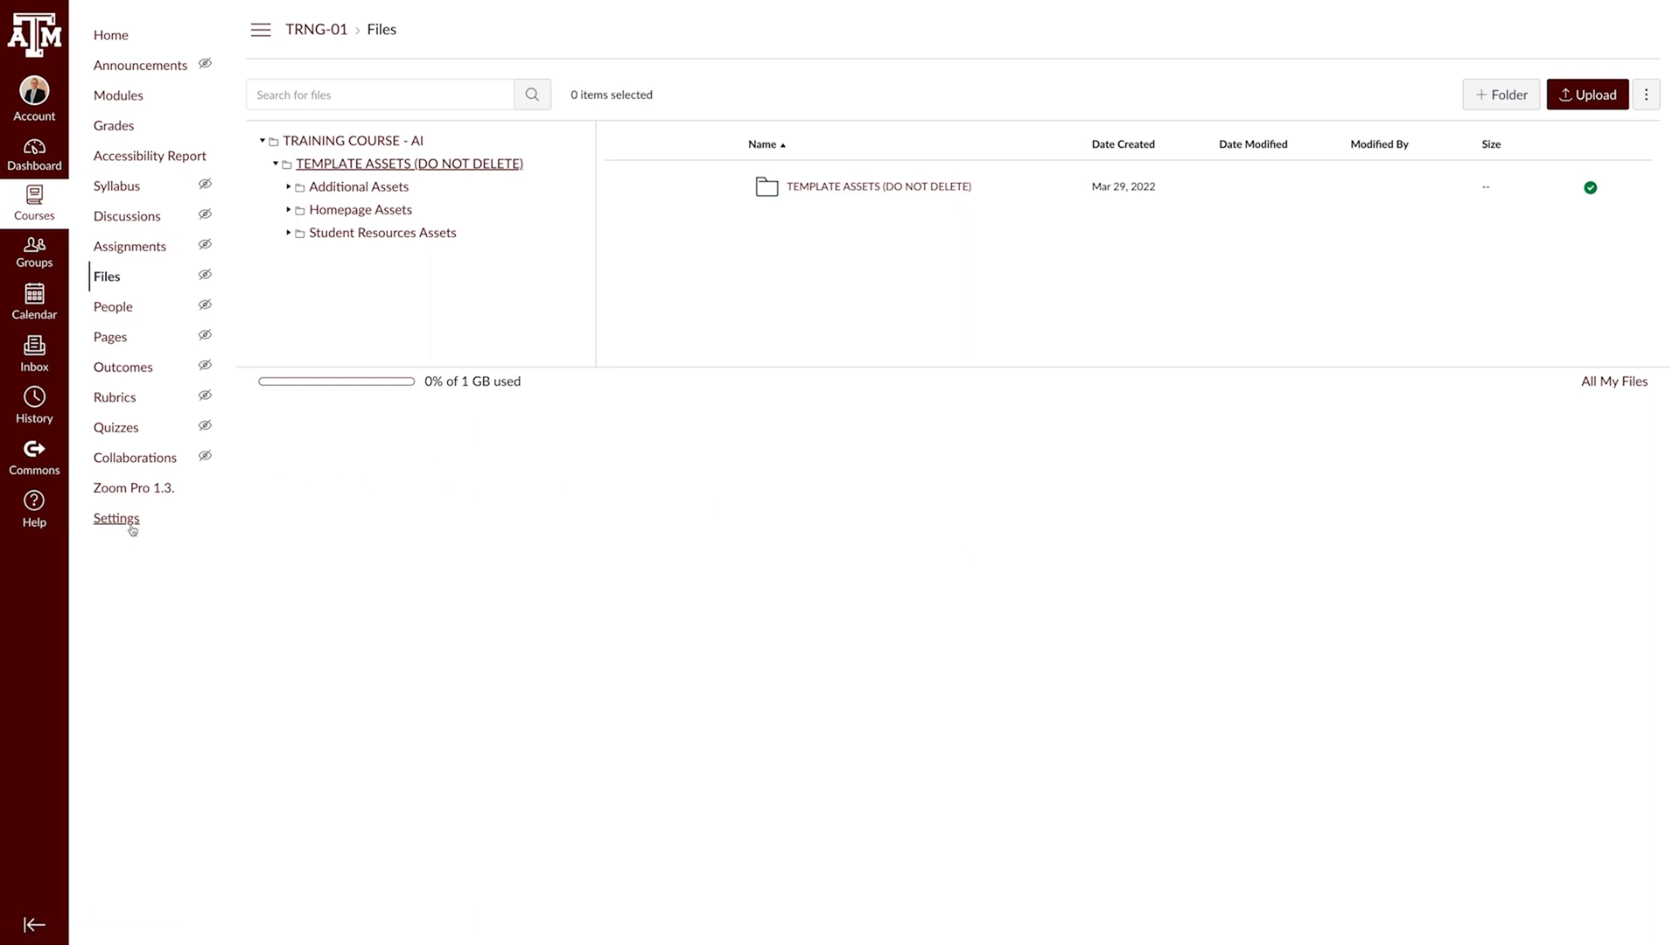
left_click(116, 519)
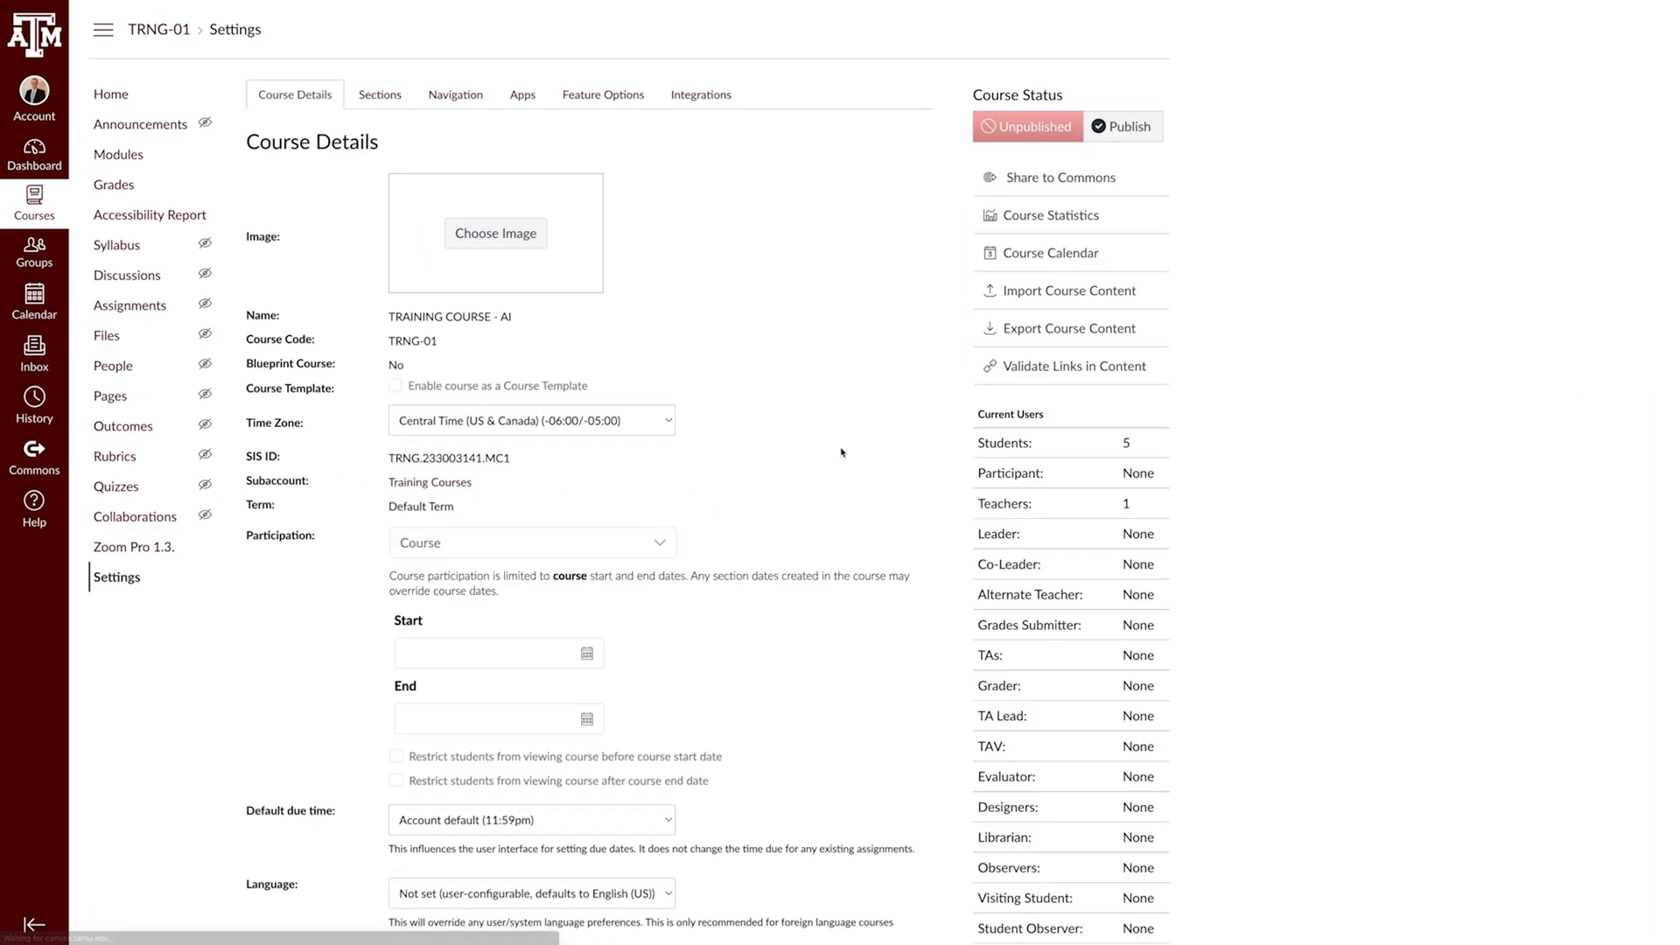
left_click(1074, 366)
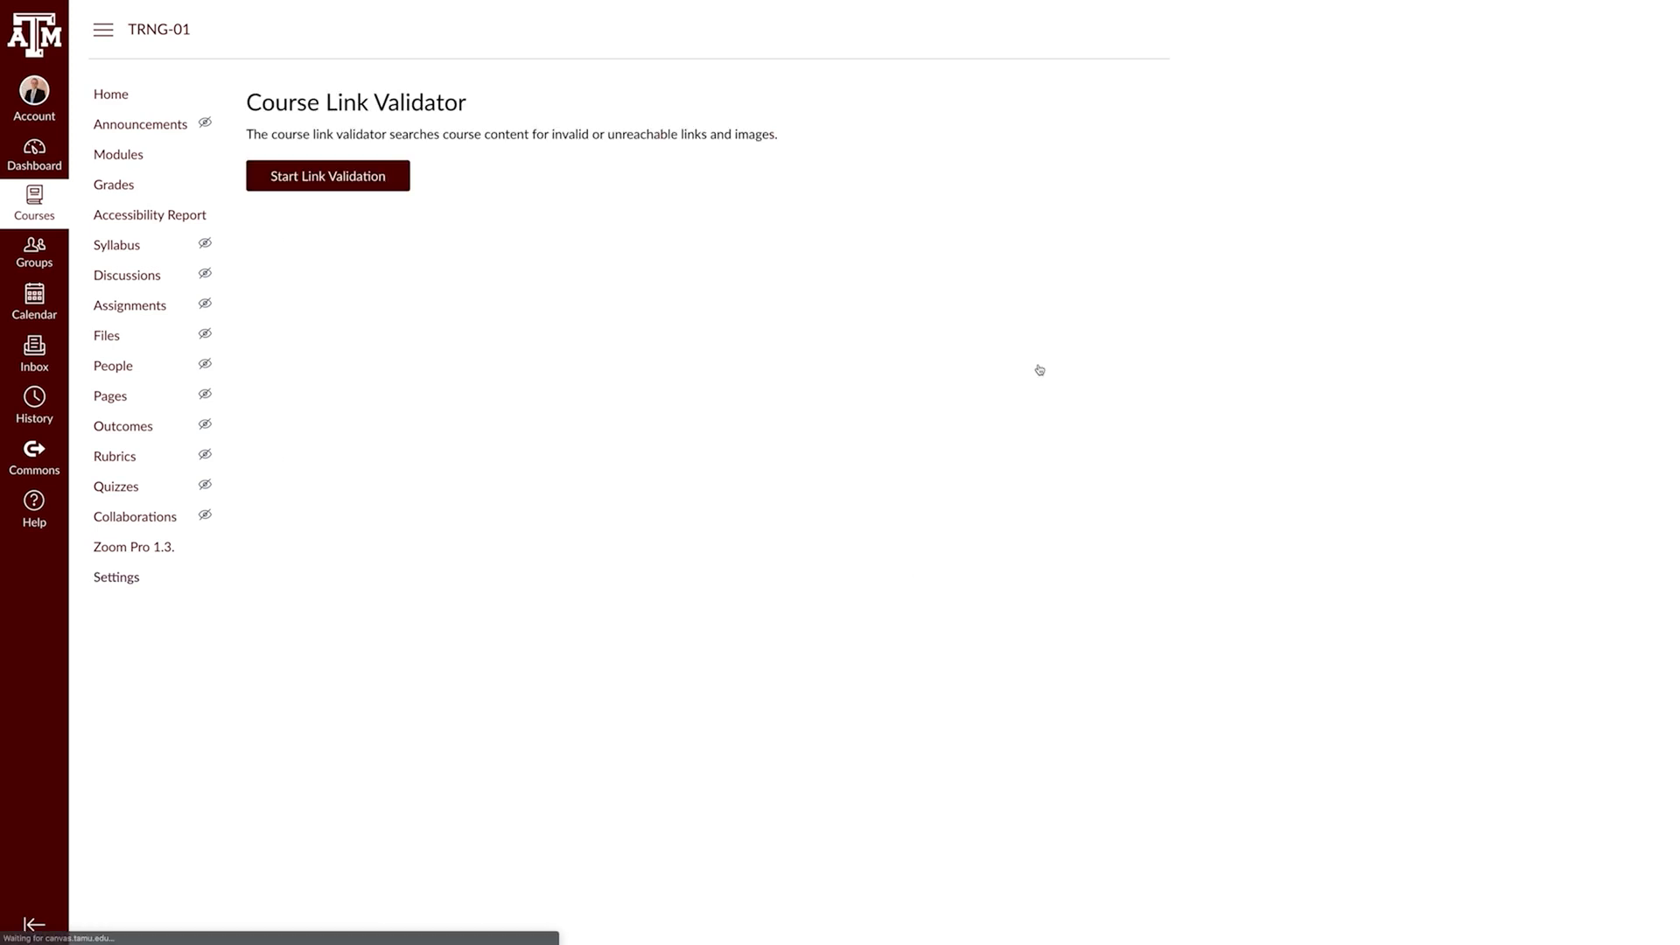